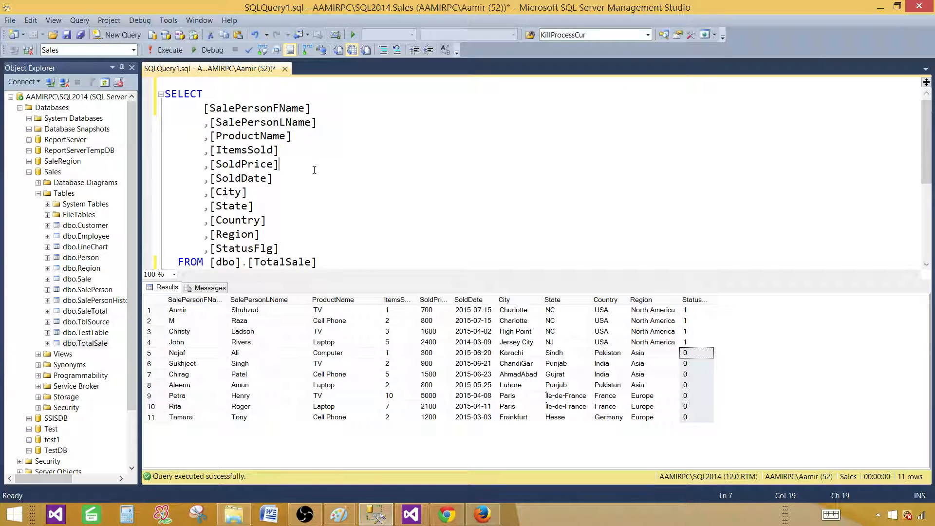
mouse_move(254, 164)
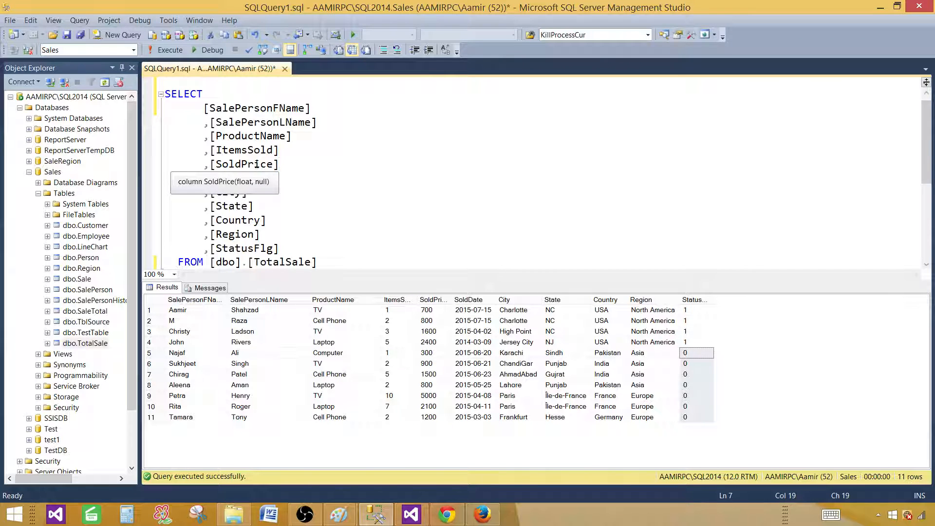
mouse_move(282, 262)
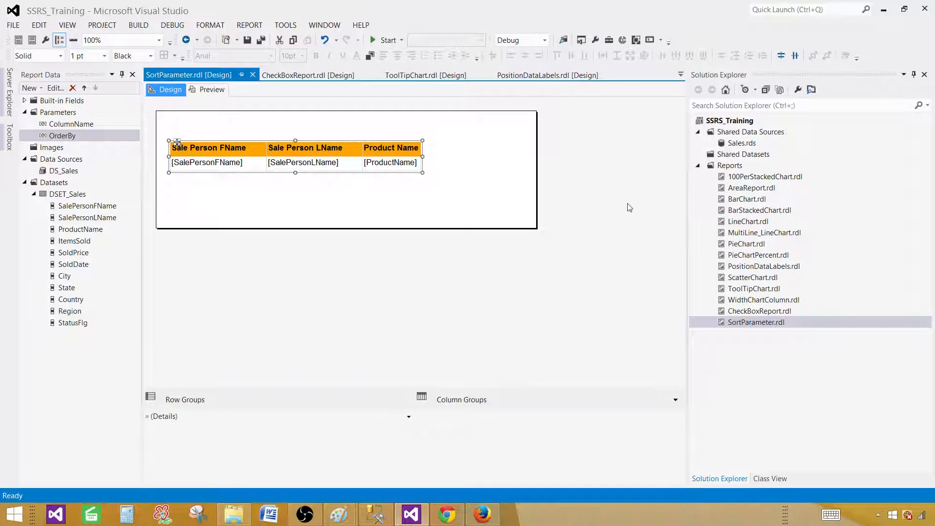
mouse_move(723, 123)
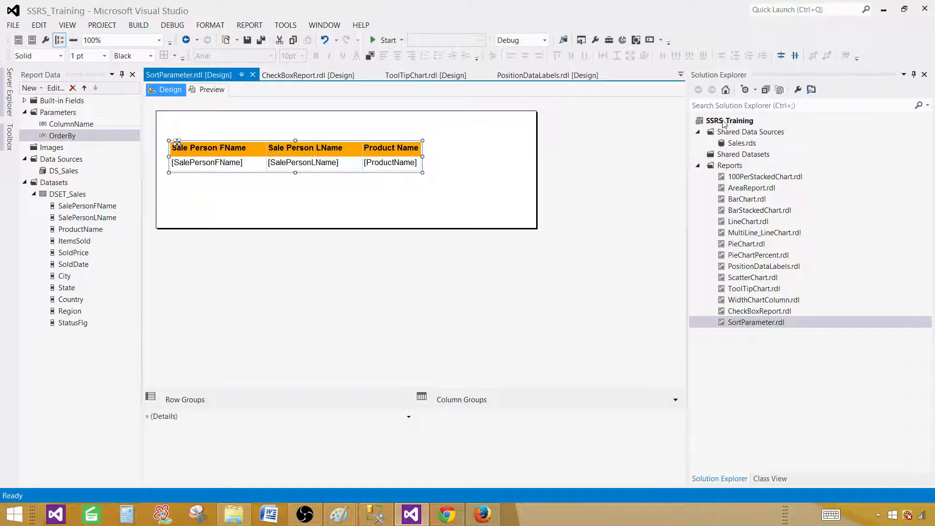
Add a new Report item named InteractiveSorting.rdl to the project's Reports folder.
click(730, 165)
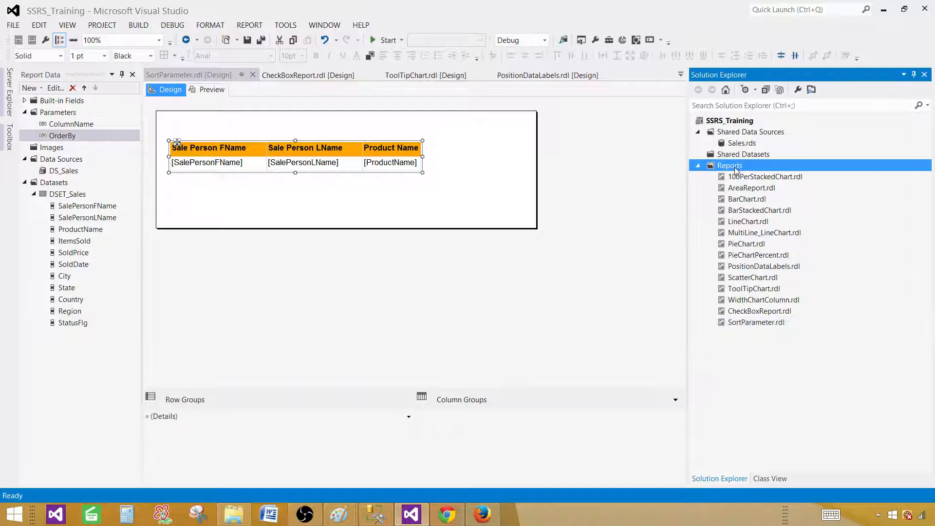
right_click(729, 165)
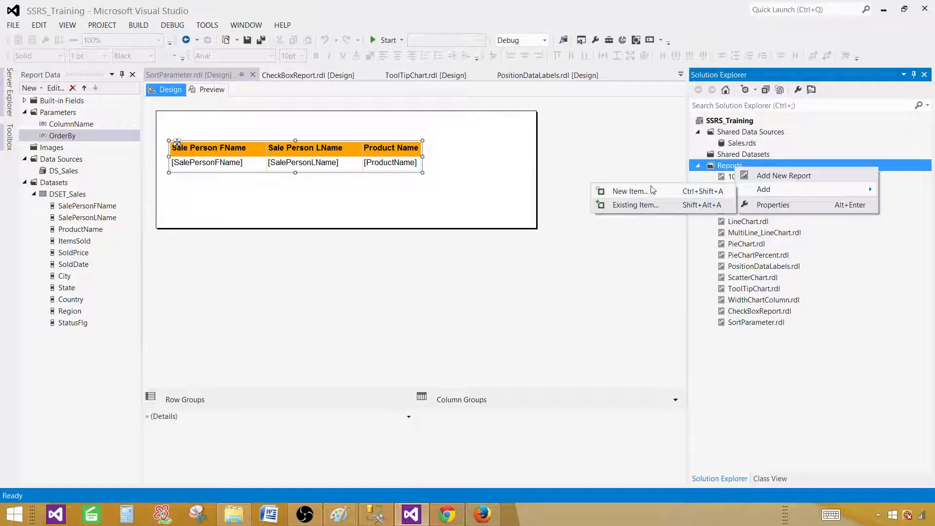
click(629, 191)
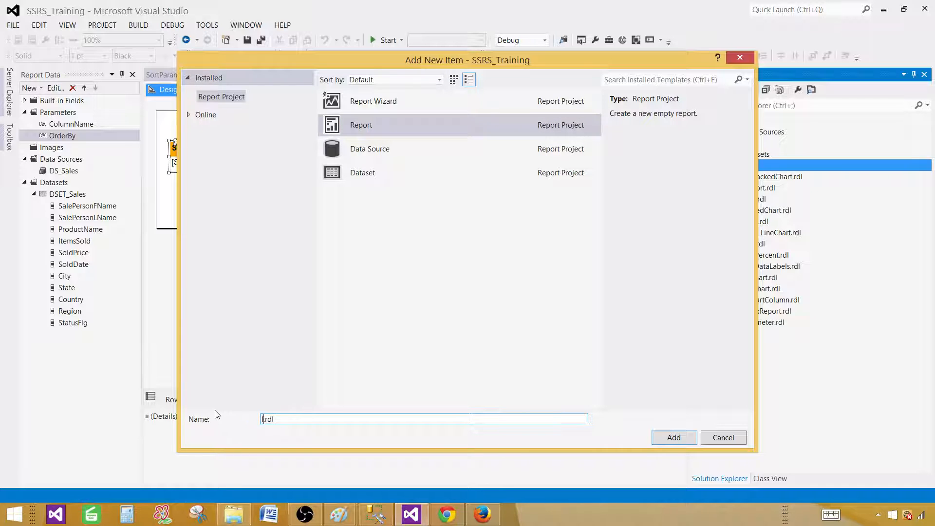
text(InteractiveSortin)
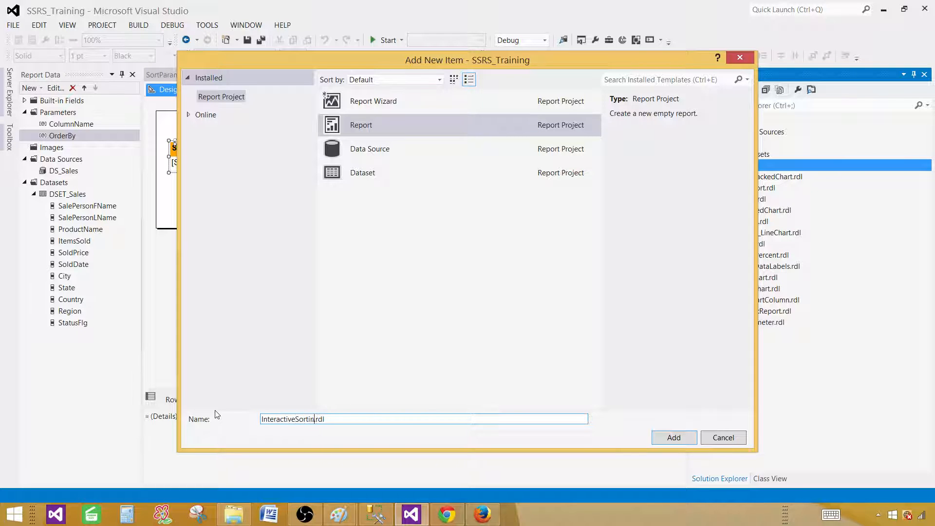
click(674, 437)
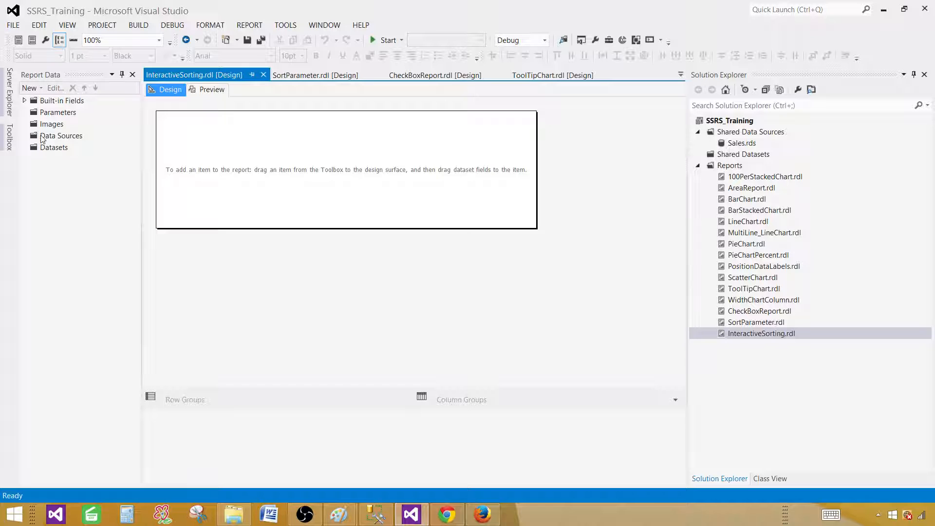
Create data source DS_Sales as a reference to the shared Sales data source.
click(61, 135)
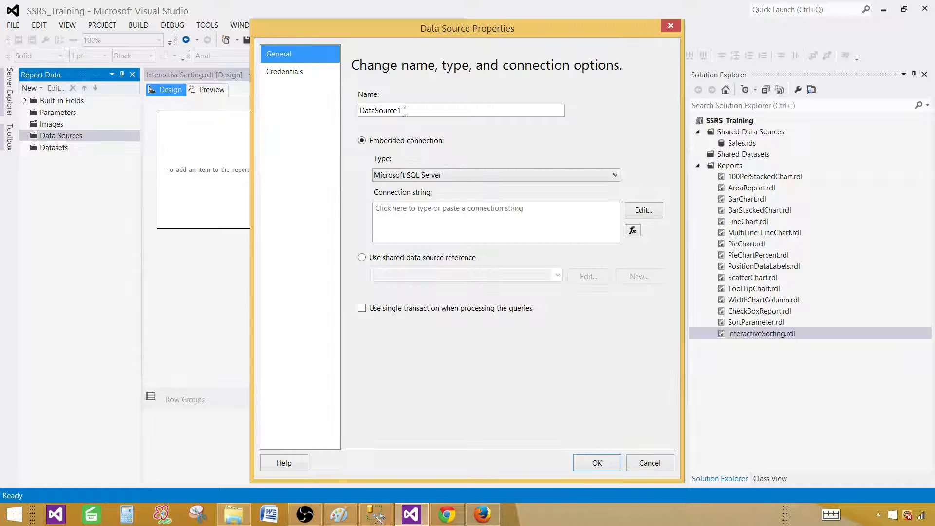
double_click(380, 111)
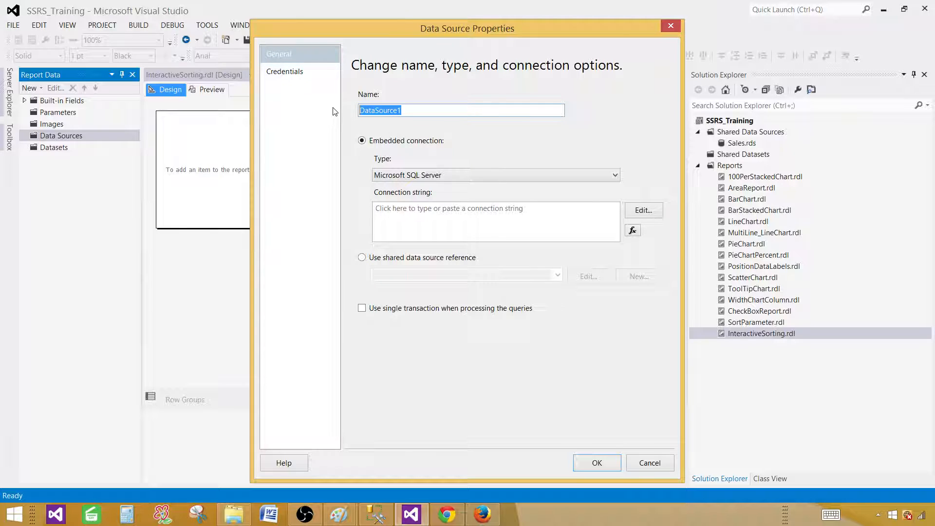
text(DS_Sales)
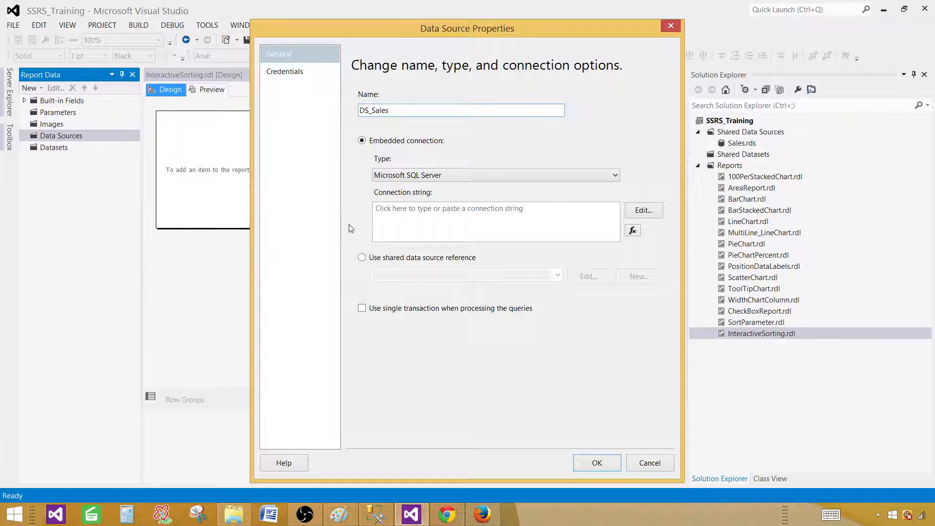
click(361, 257)
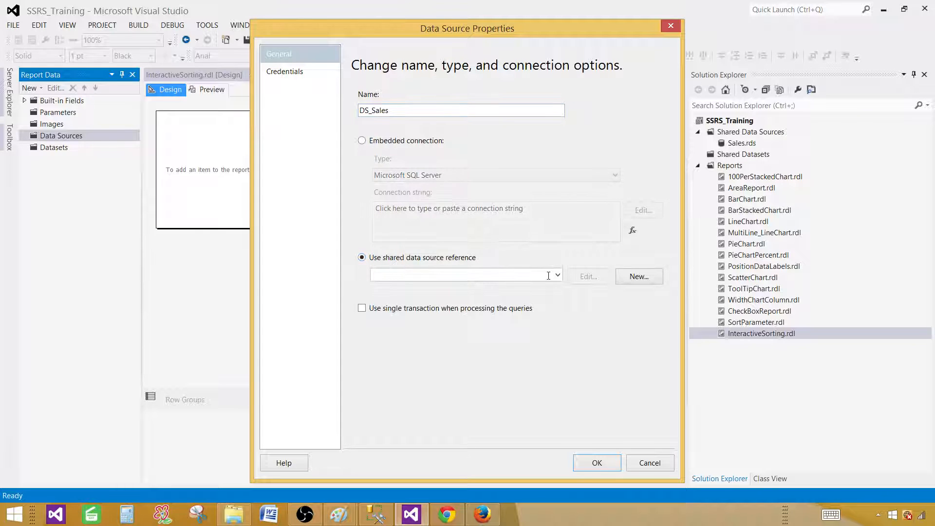
click(557, 276)
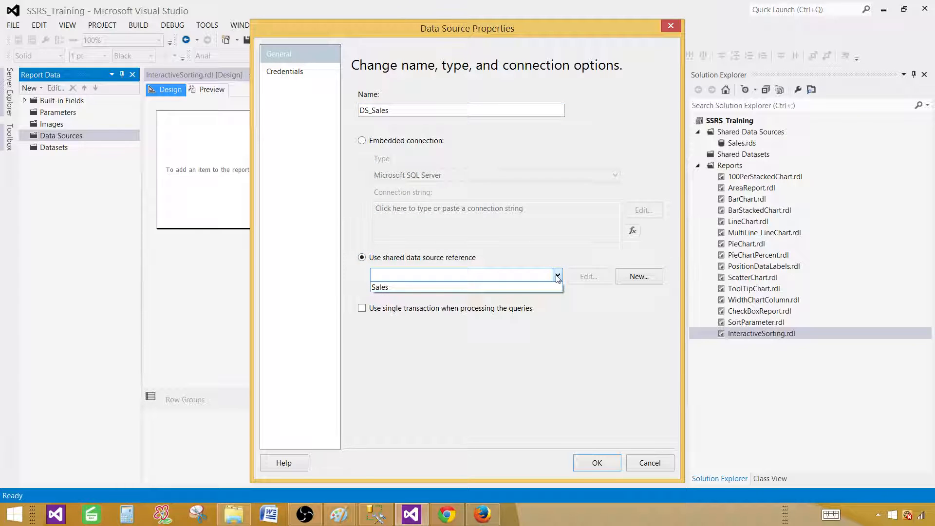
mouse_move(515, 289)
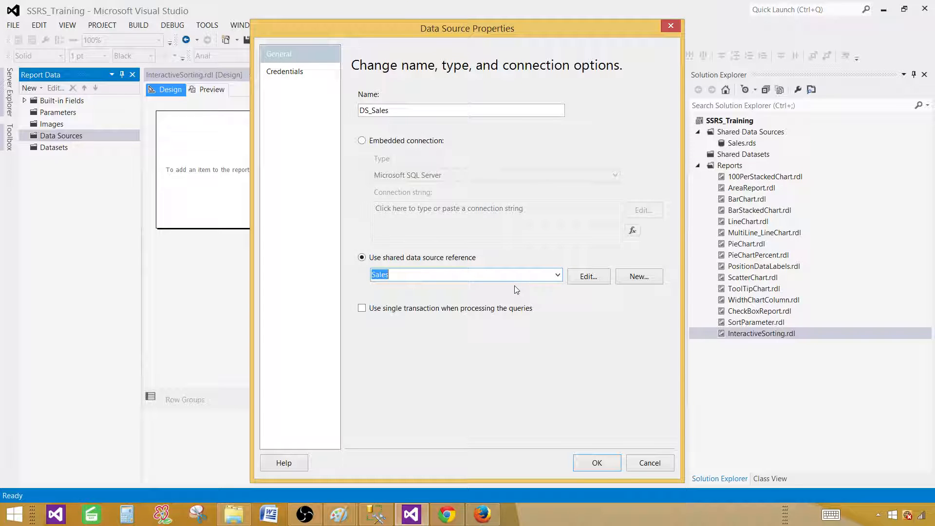
click(494, 274)
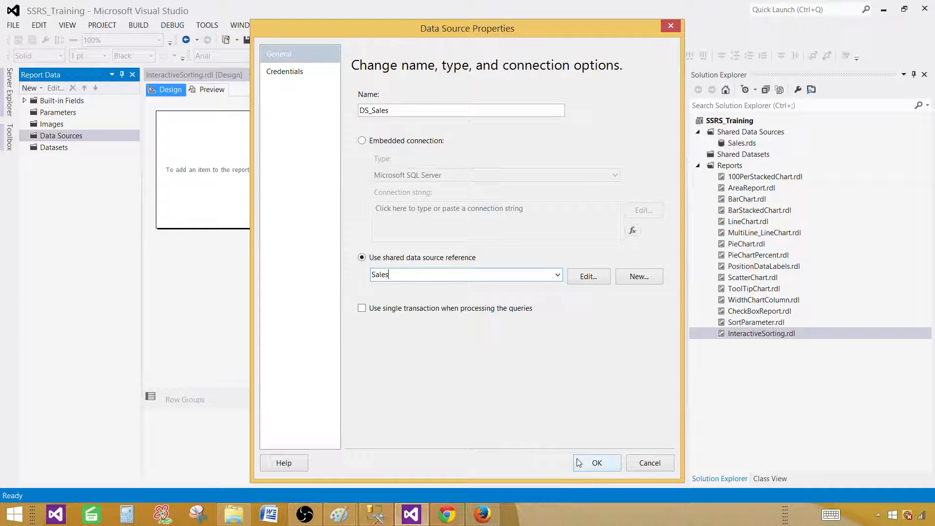
click(596, 462)
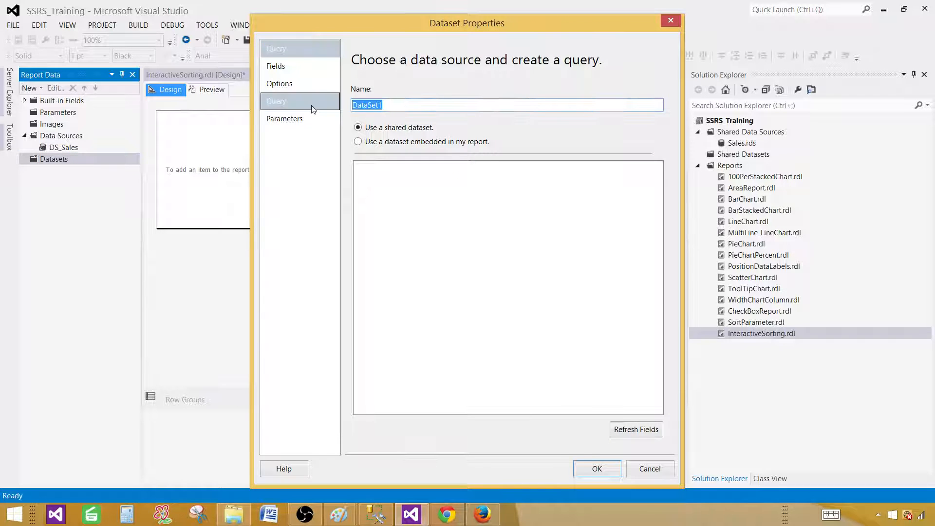
Name the dataset DSET_Sales, embed it in the report, and confirm.
text(DSET)
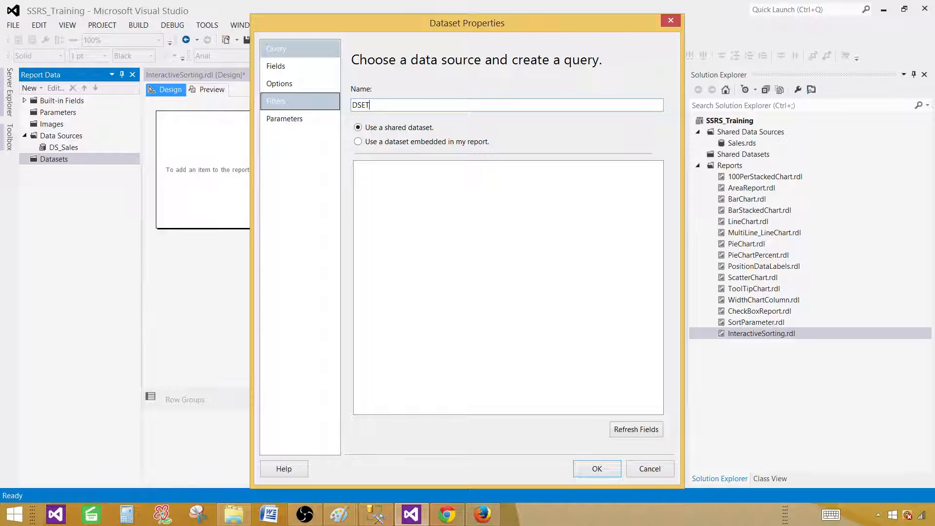
text(_Sales)
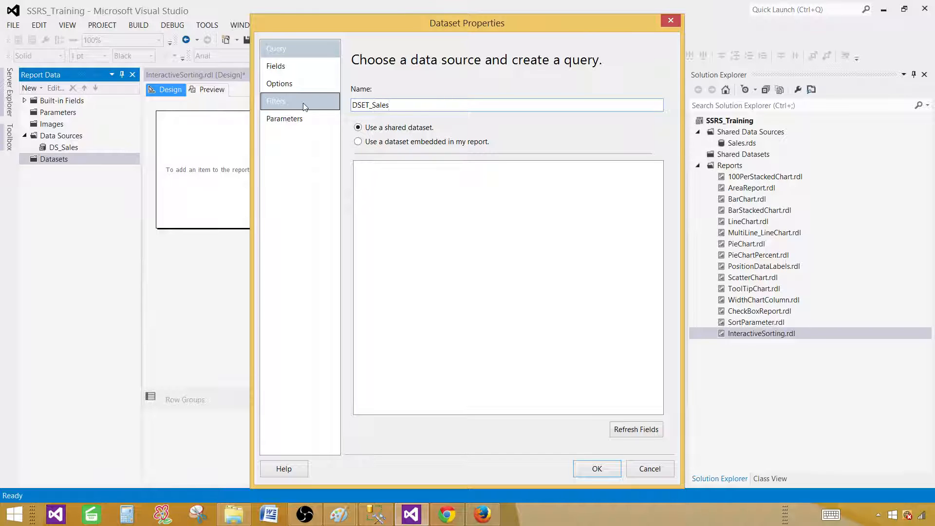
click(358, 142)
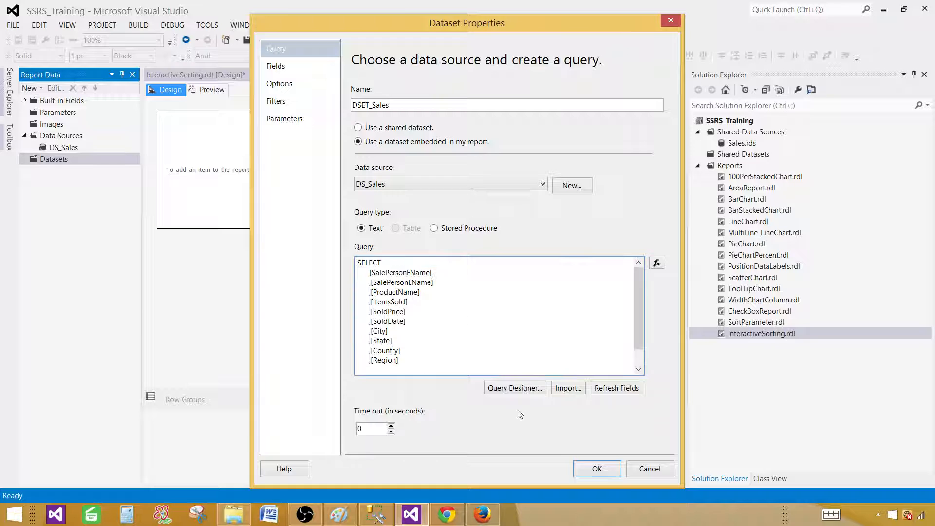
click(596, 468)
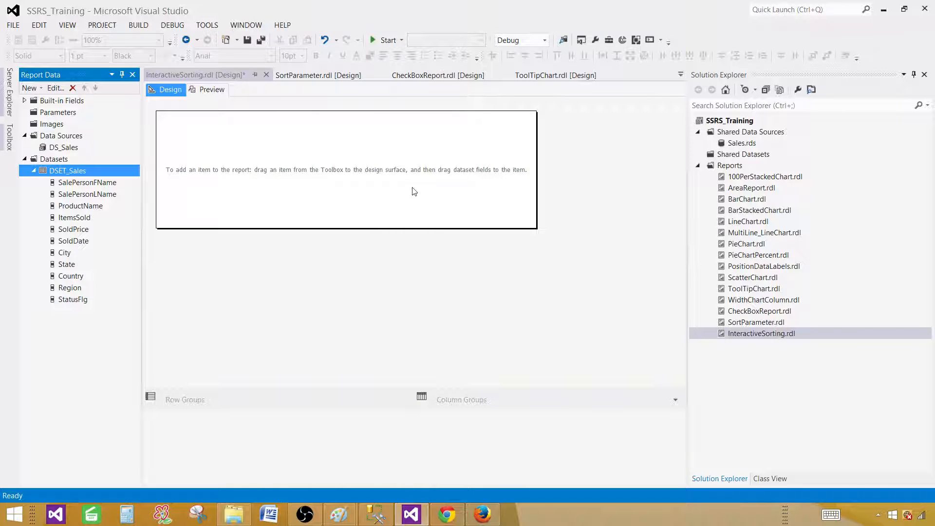
Insert a table into the report body and fill columns with SalePersonFName and other sales fields.
right_click(284, 144)
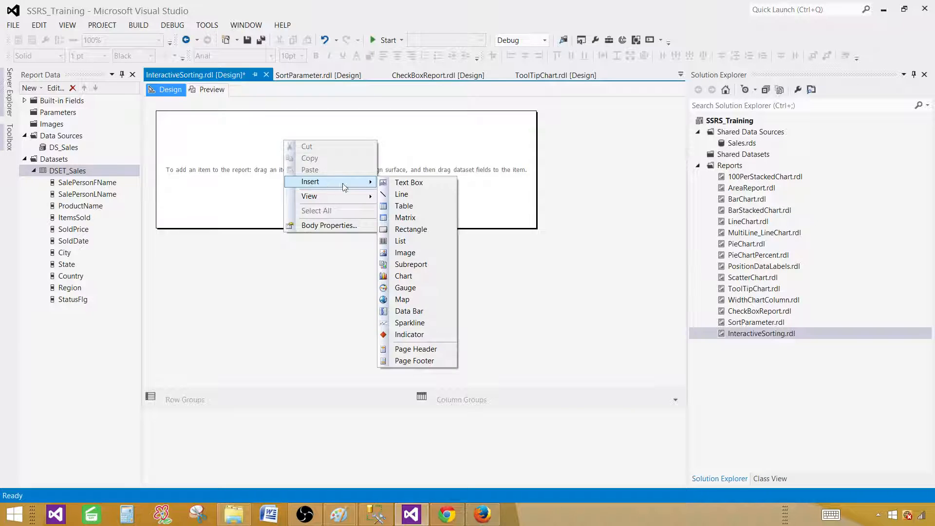
mouse_move(417, 207)
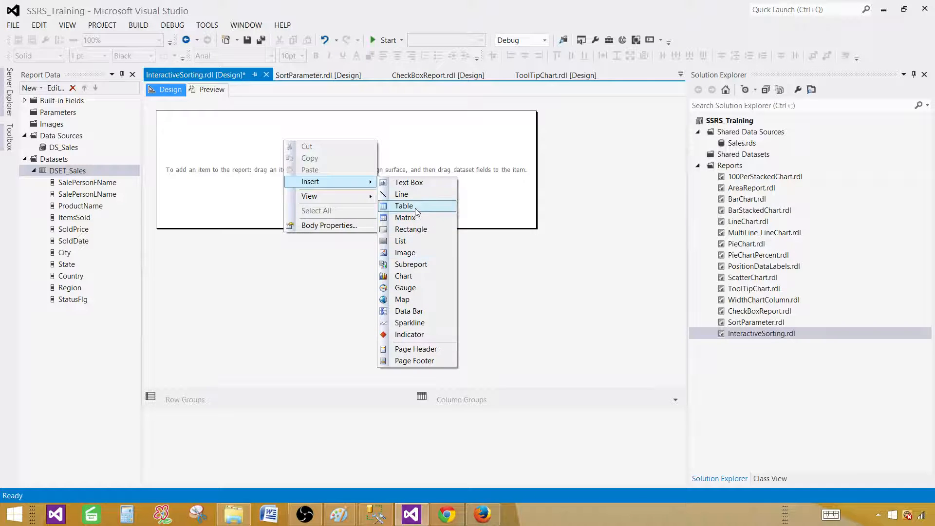
click(404, 206)
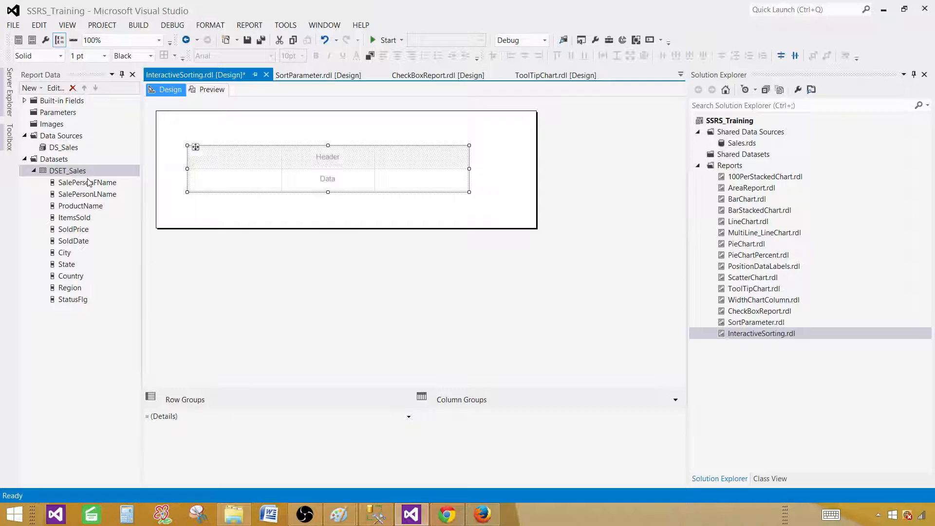
drag(88, 182, 234, 178)
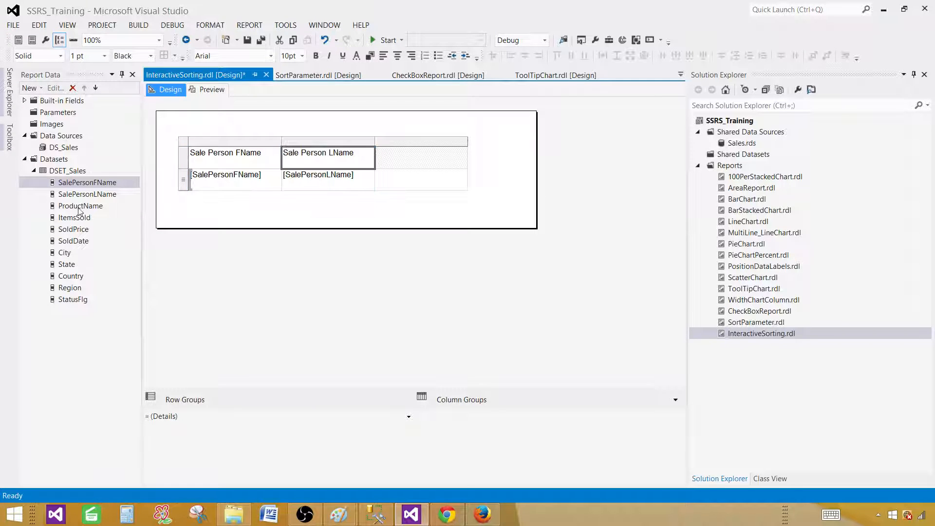
drag(80, 206, 420, 174)
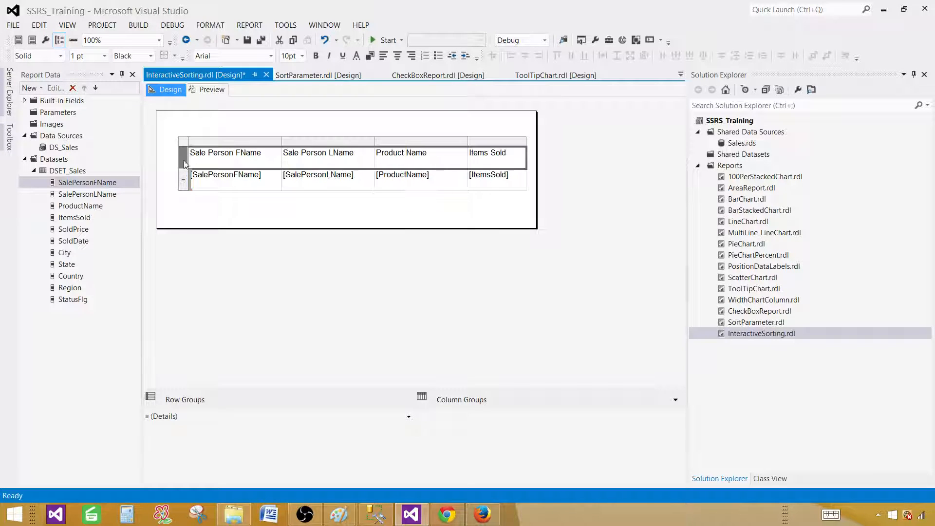
Make the table header row bold with a yellow background.
click(316, 56)
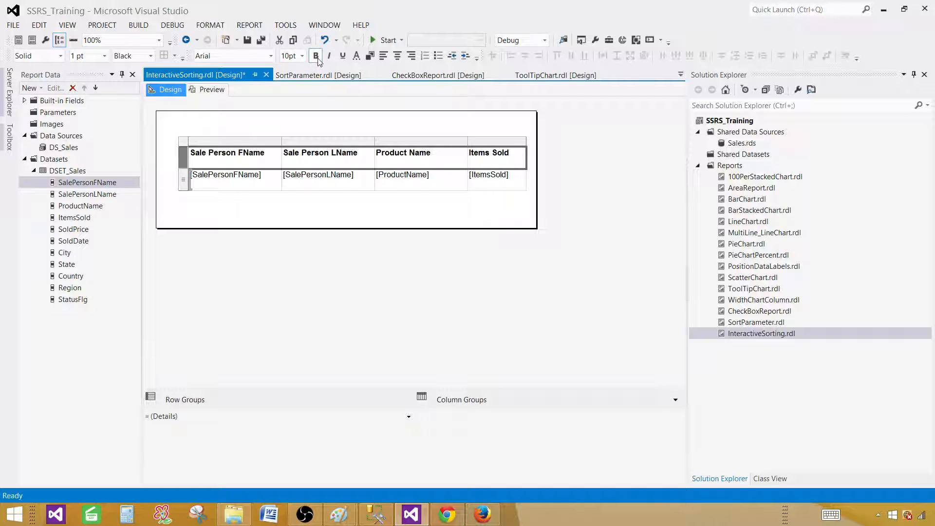
click(359, 55)
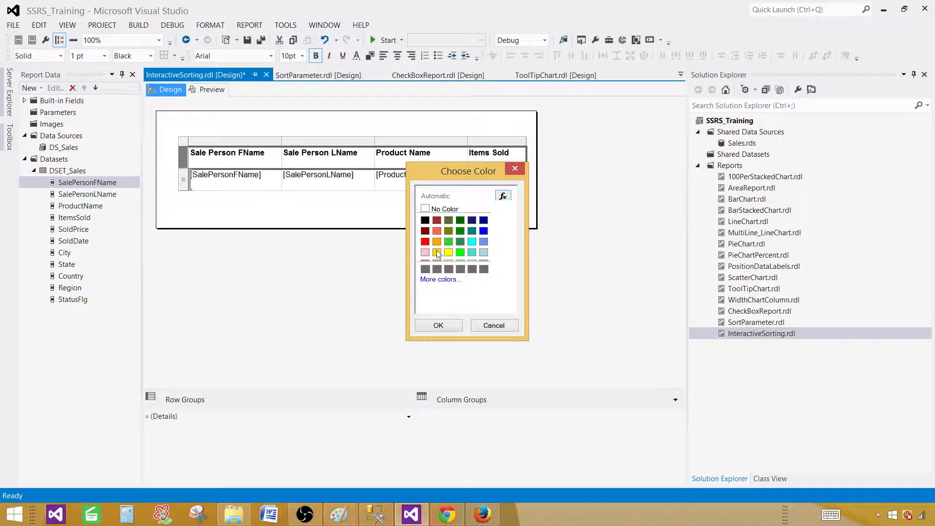
click(448, 252)
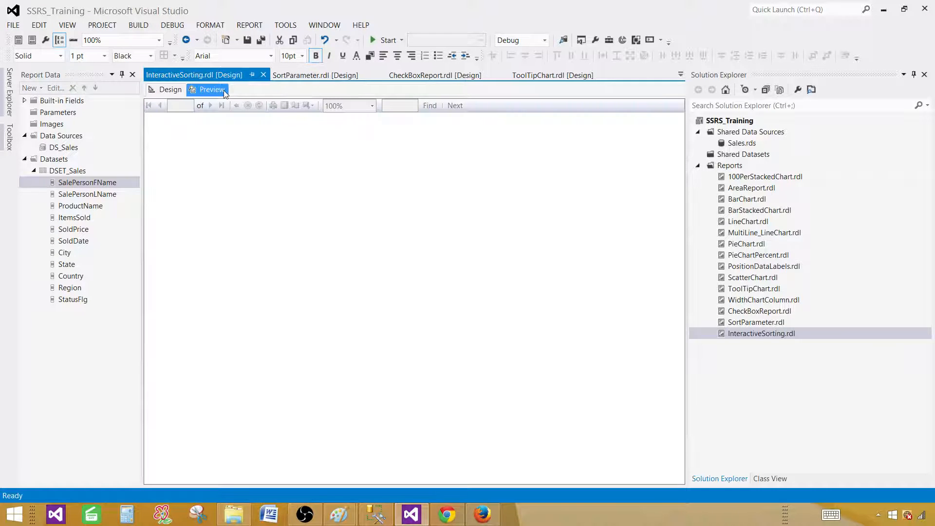
Preview the eleven-row sales table, then go back to the design layout.
click(211, 89)
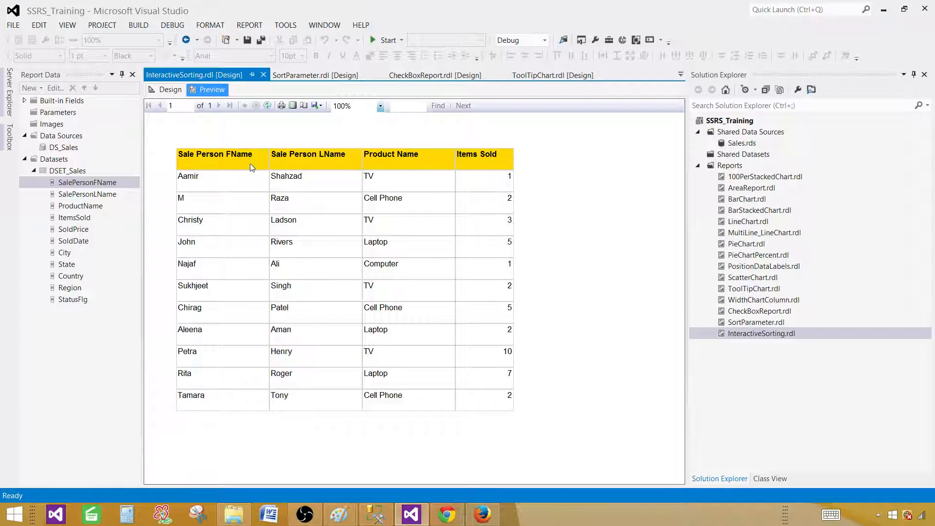
mouse_move(238, 171)
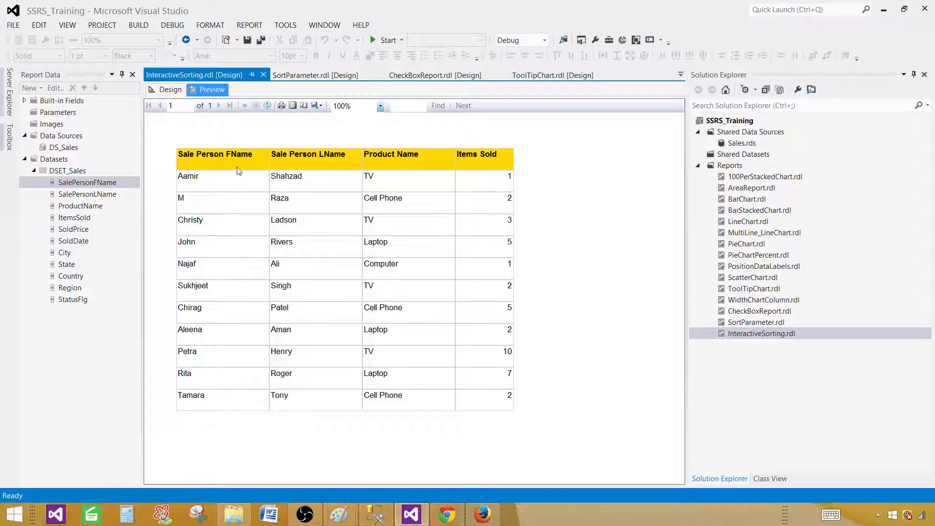
mouse_move(247, 179)
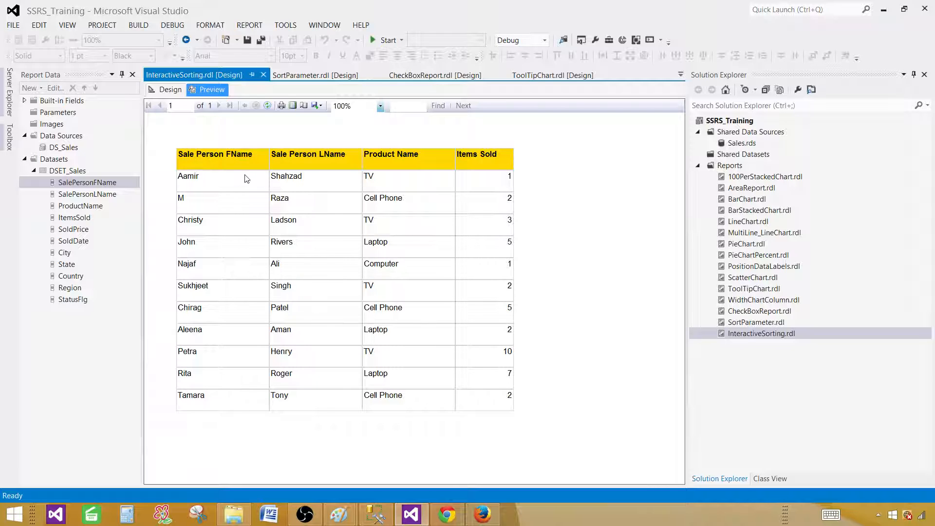
mouse_move(311, 190)
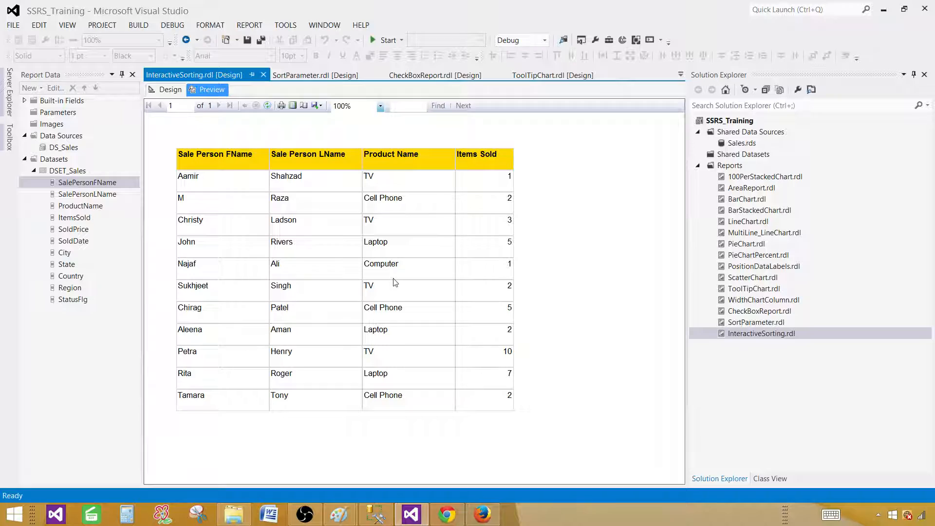
click(167, 90)
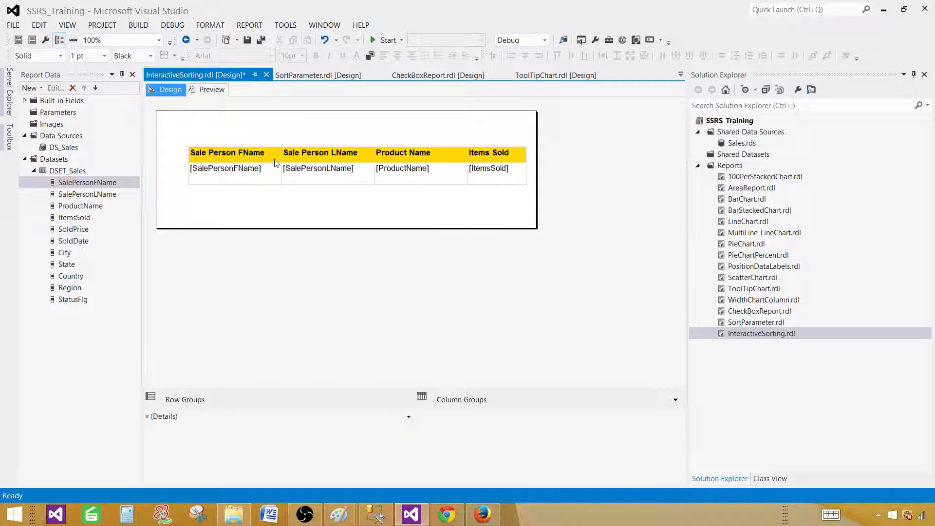
Enable interactive sorting on the Sale Person FName header by [SalePersonFName] and preview it.
click(227, 153)
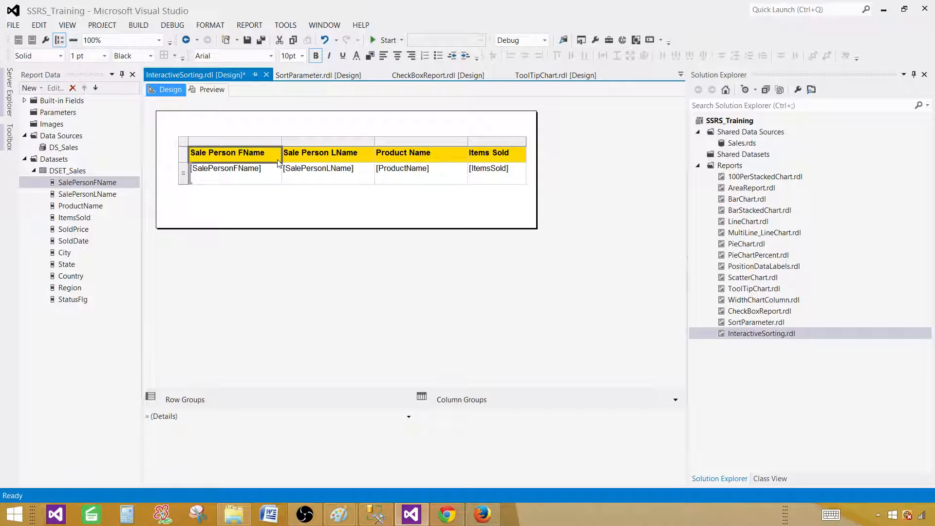
right_click(232, 153)
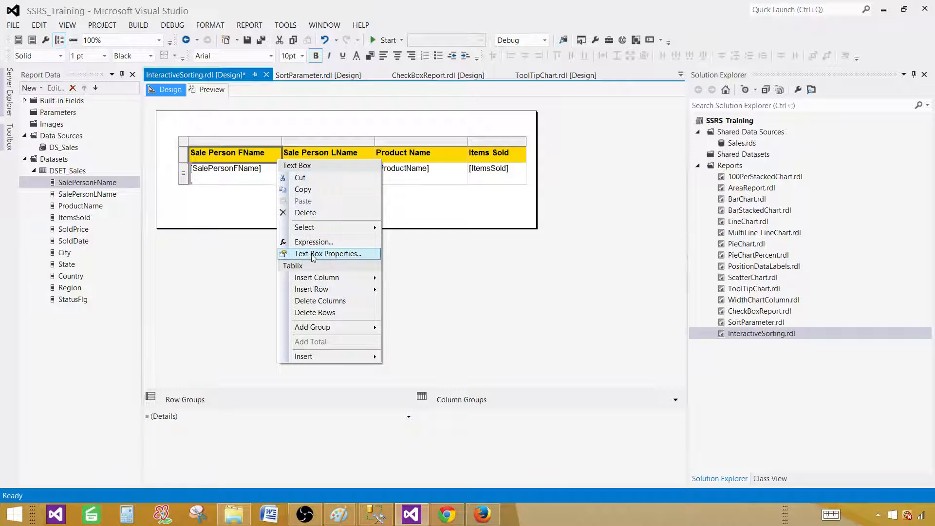
click(328, 254)
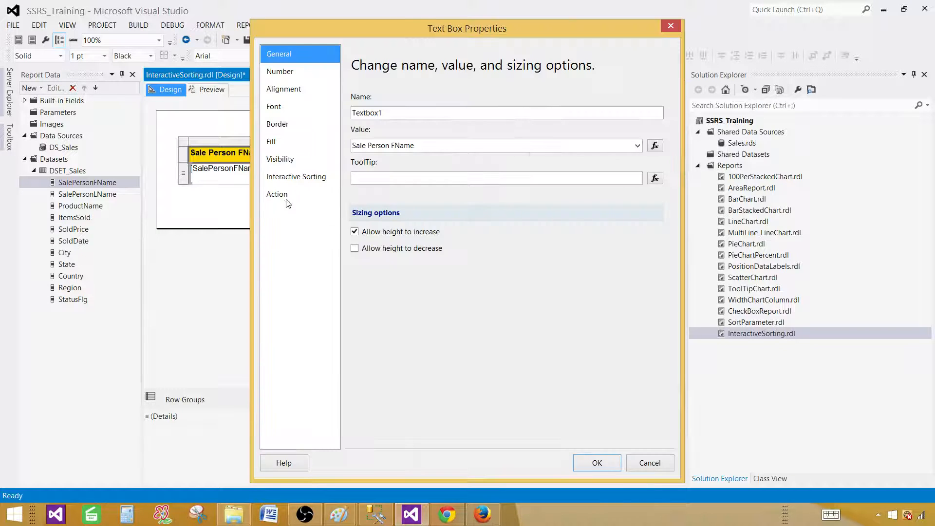
click(296, 177)
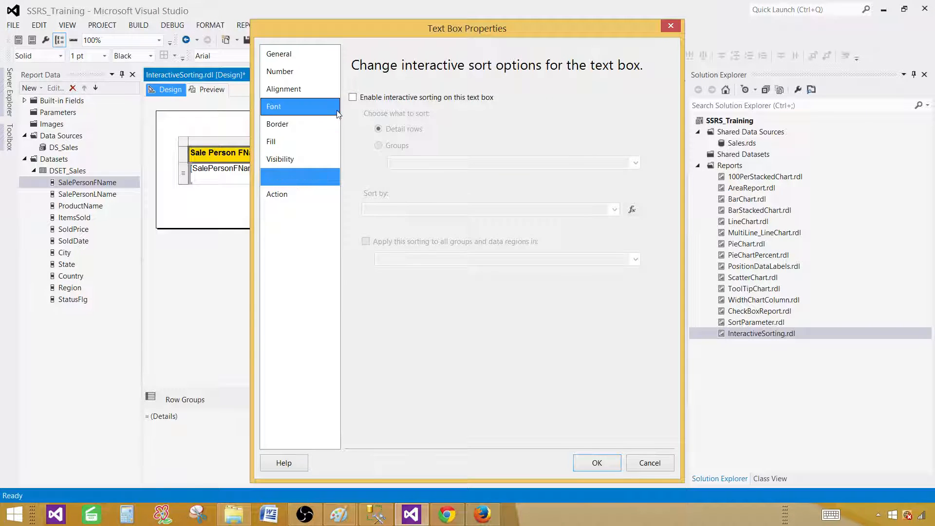
click(296, 176)
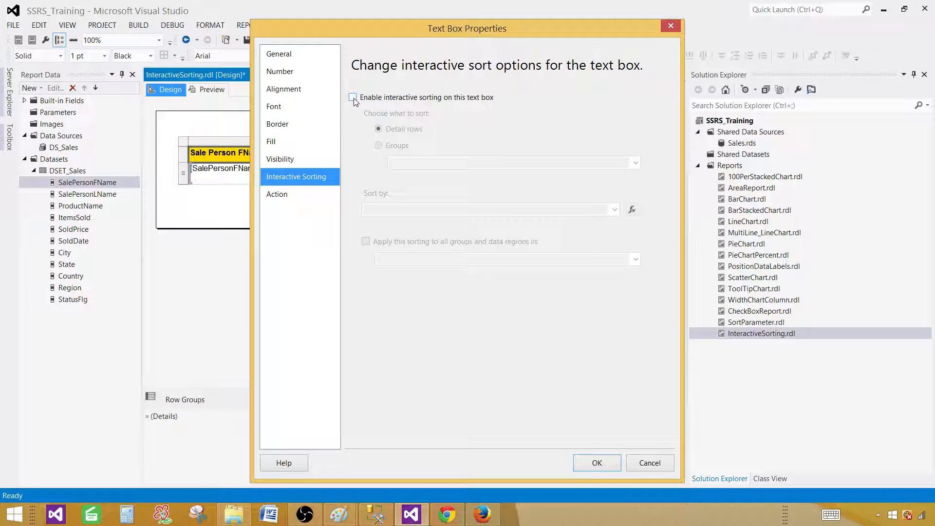
click(352, 97)
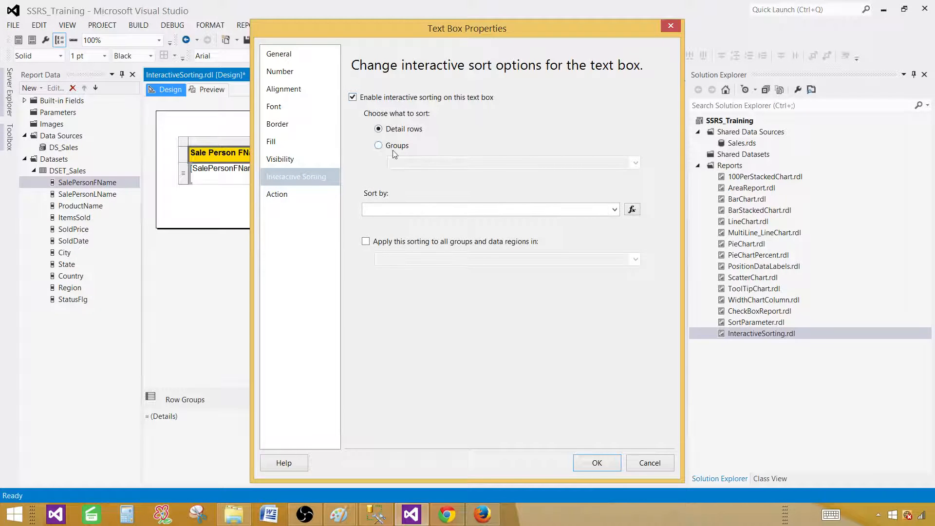
mouse_move(405, 116)
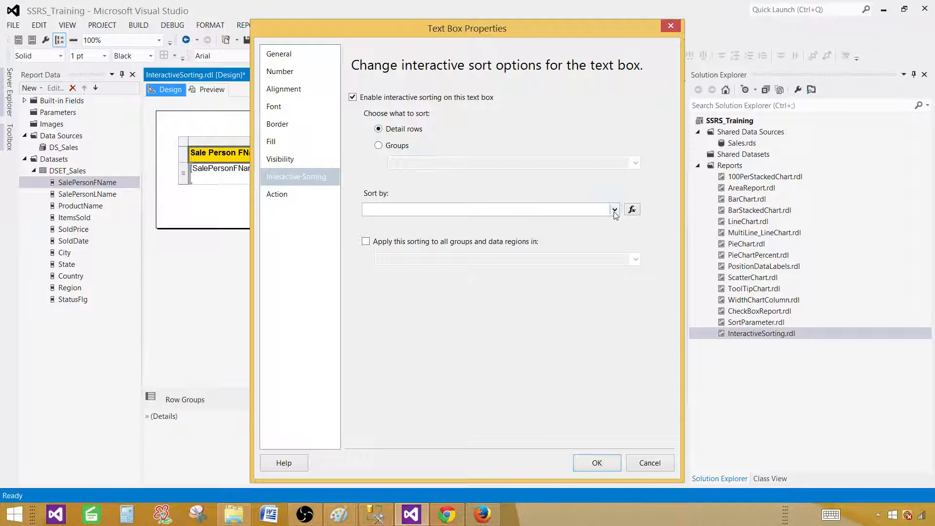
click(614, 209)
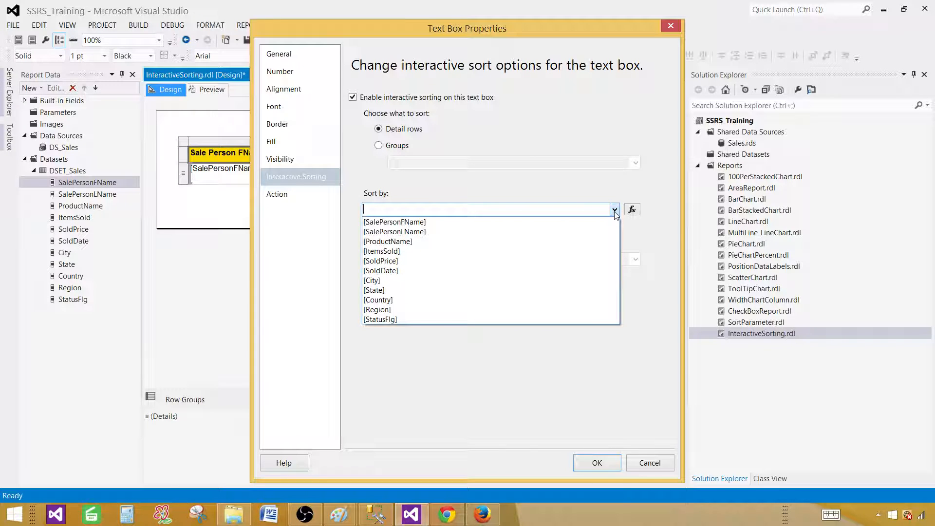
mouse_move(400, 222)
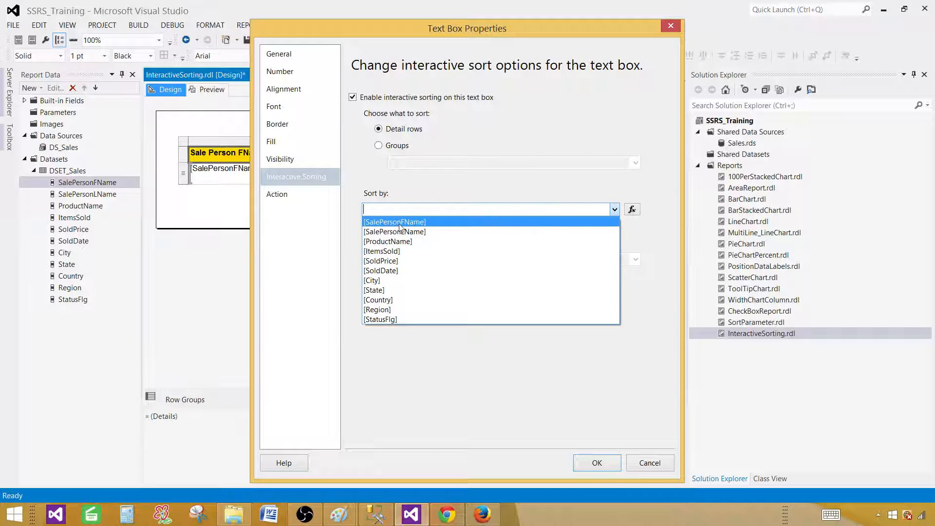
click(394, 221)
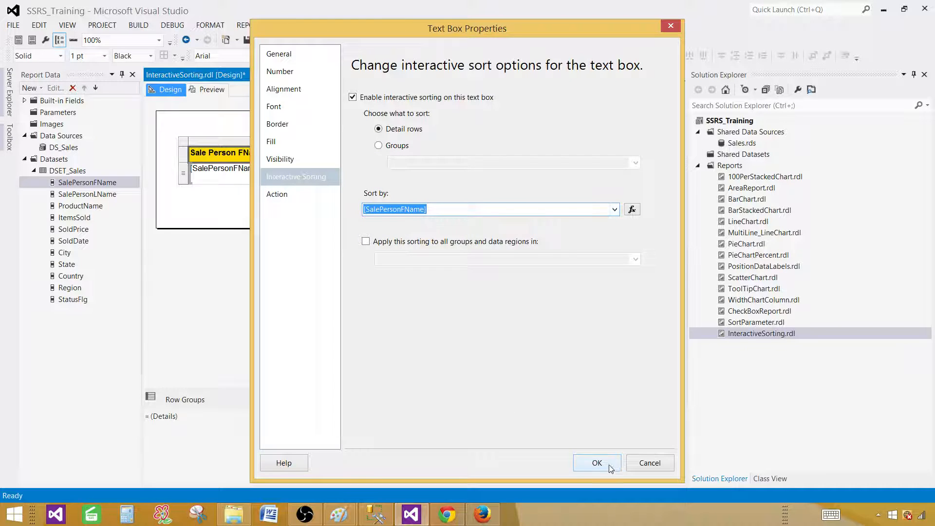
click(597, 462)
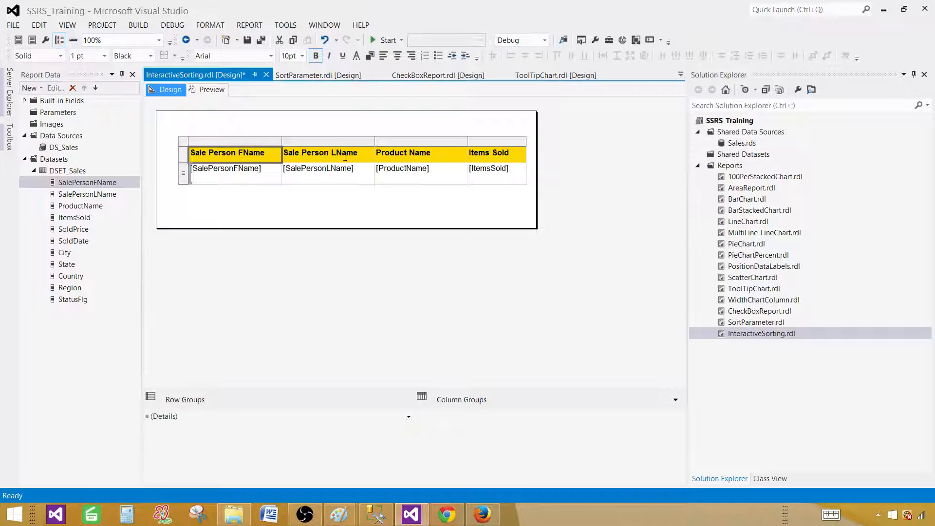
click(211, 90)
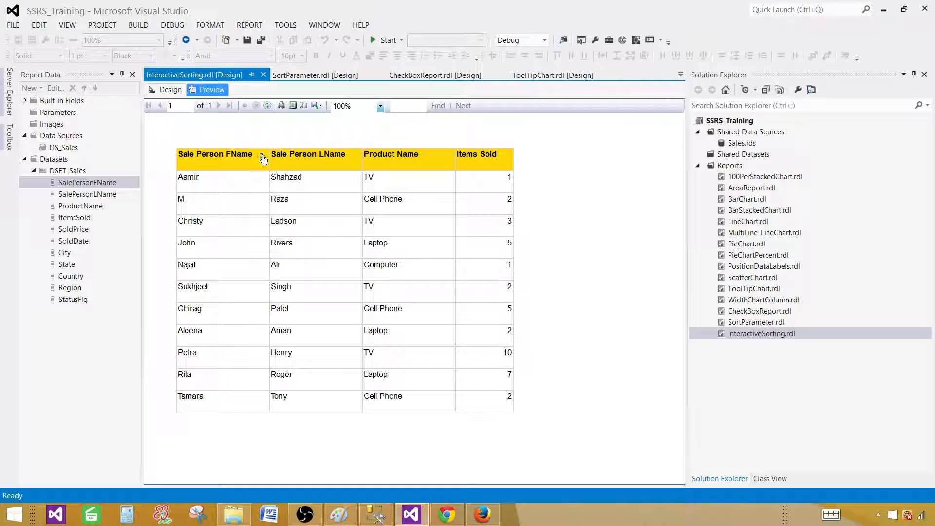
click(261, 158)
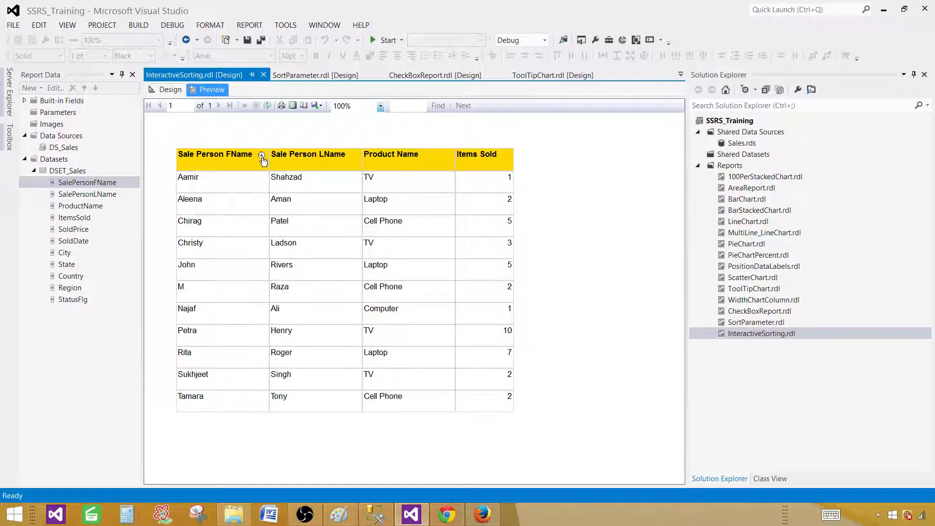
click(263, 158)
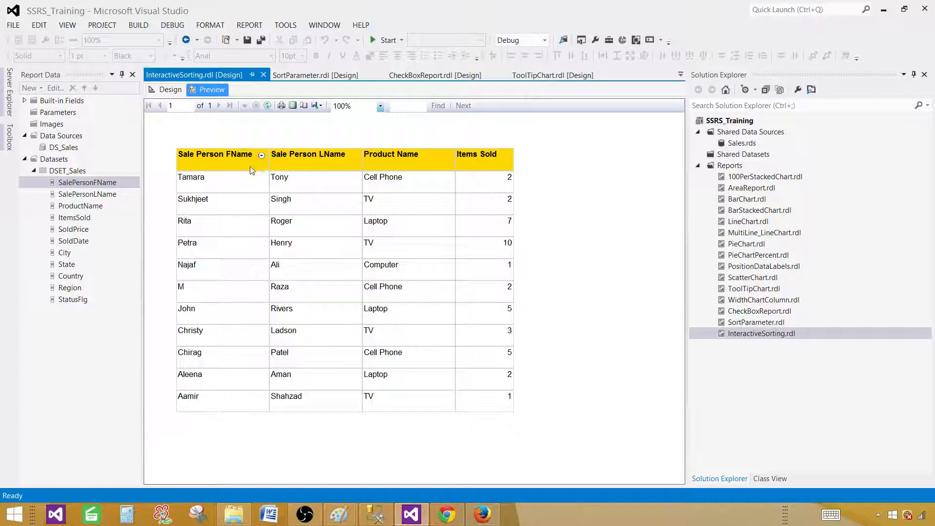
mouse_move(256, 178)
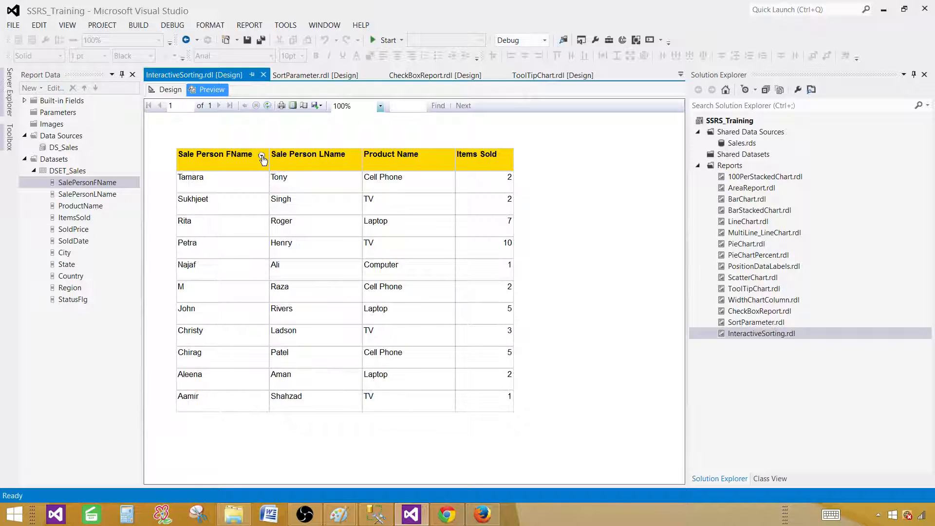
click(261, 158)
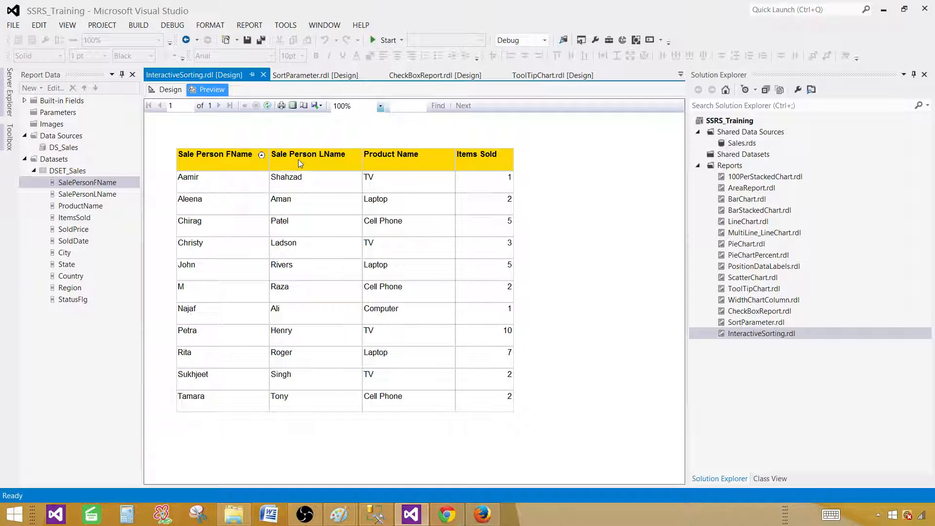
mouse_move(358, 161)
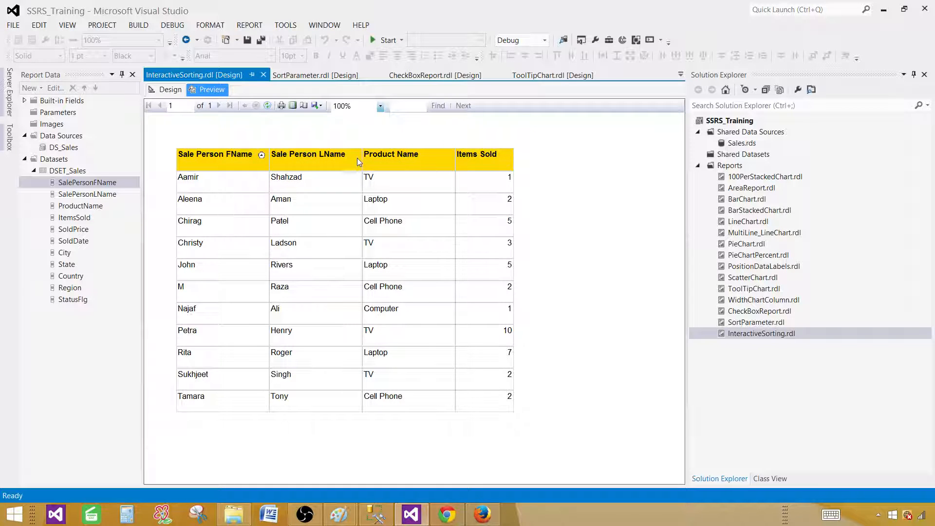
click(169, 90)
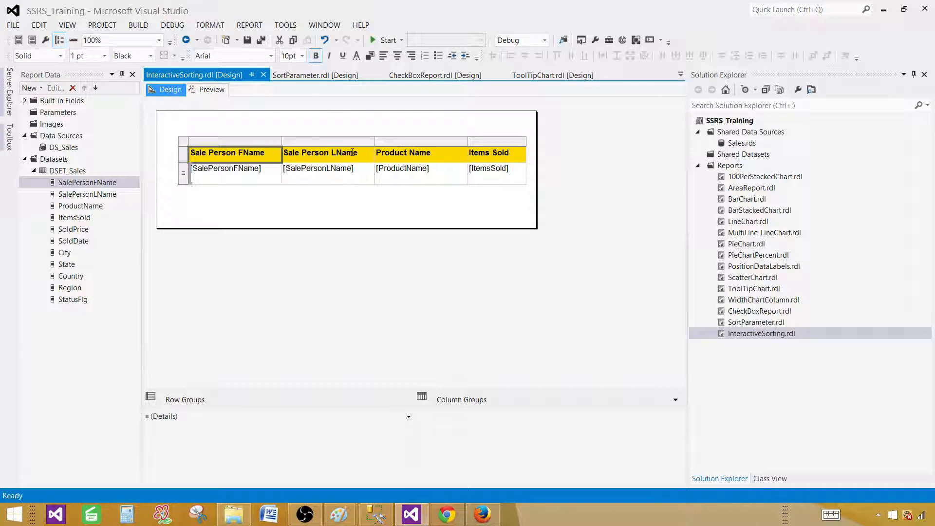
Enable interactive sorting on the Sale Person LName header by [SalePersonLName].
right_click(318, 153)
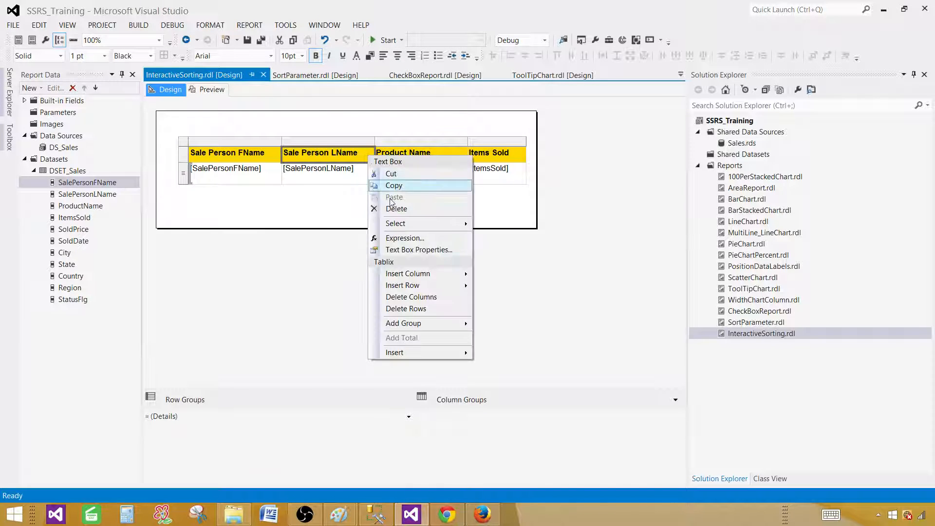
click(418, 249)
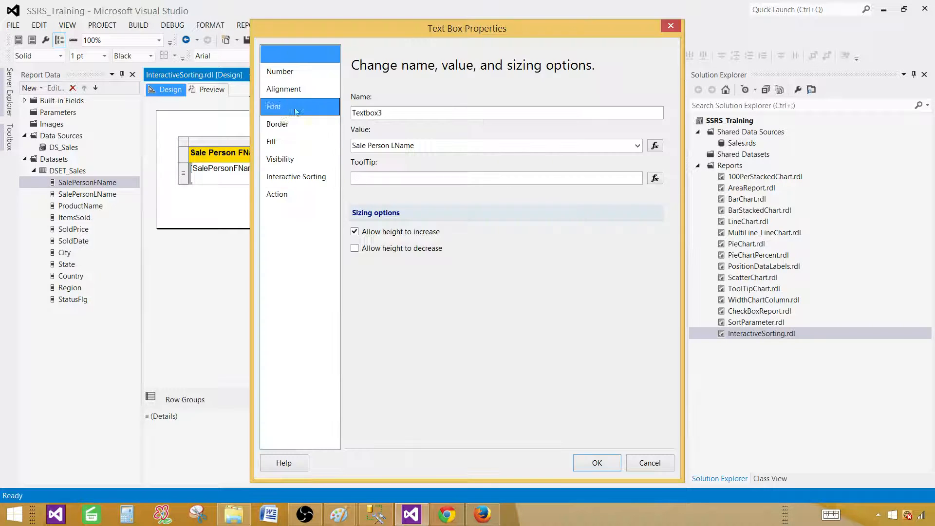
click(296, 177)
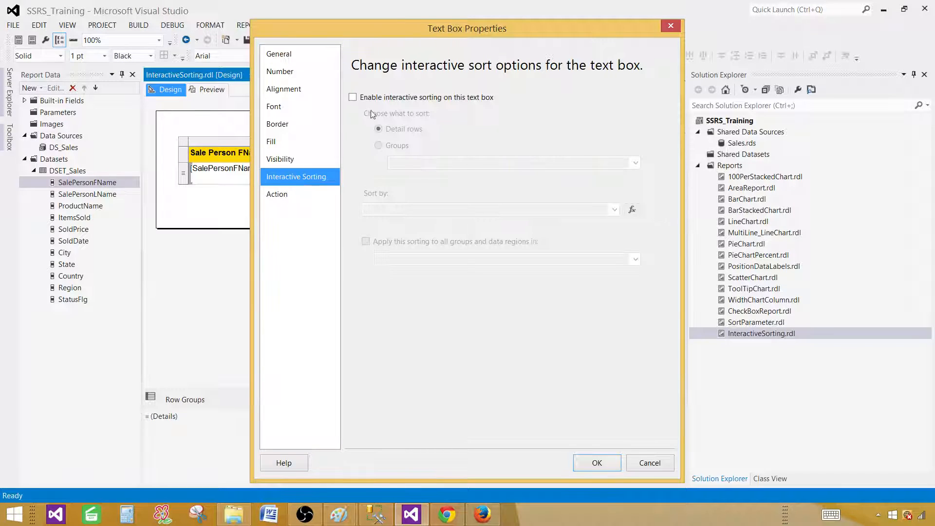
click(352, 97)
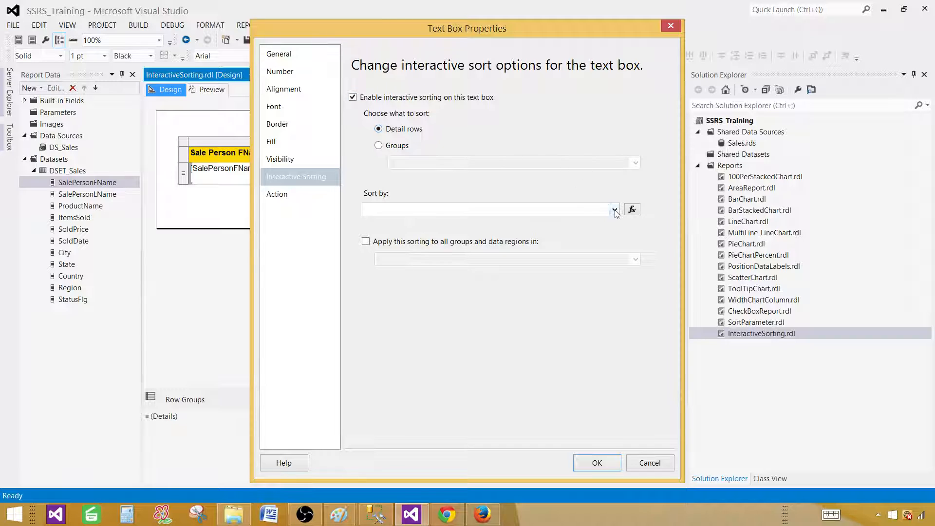
click(614, 209)
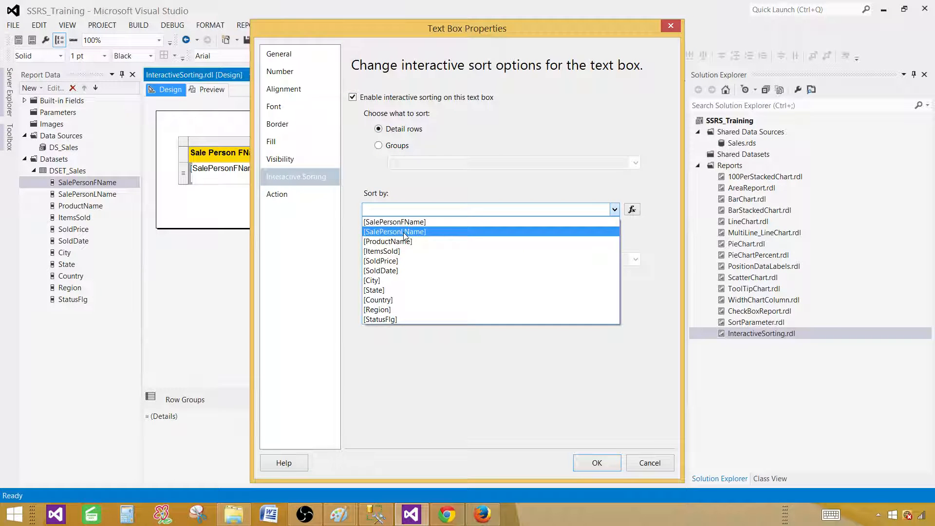
click(597, 462)
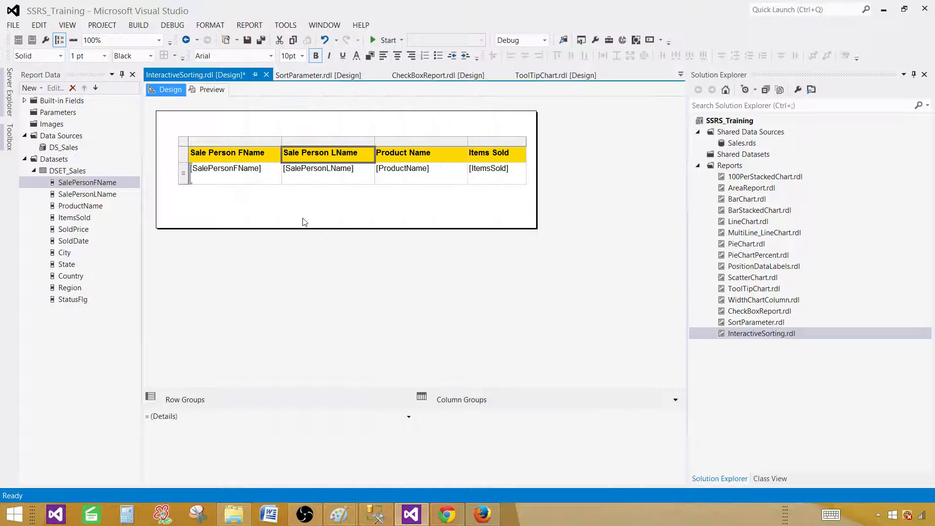
Enable interactive sorting on the Product Name header by [ProductName].
right_click(420, 153)
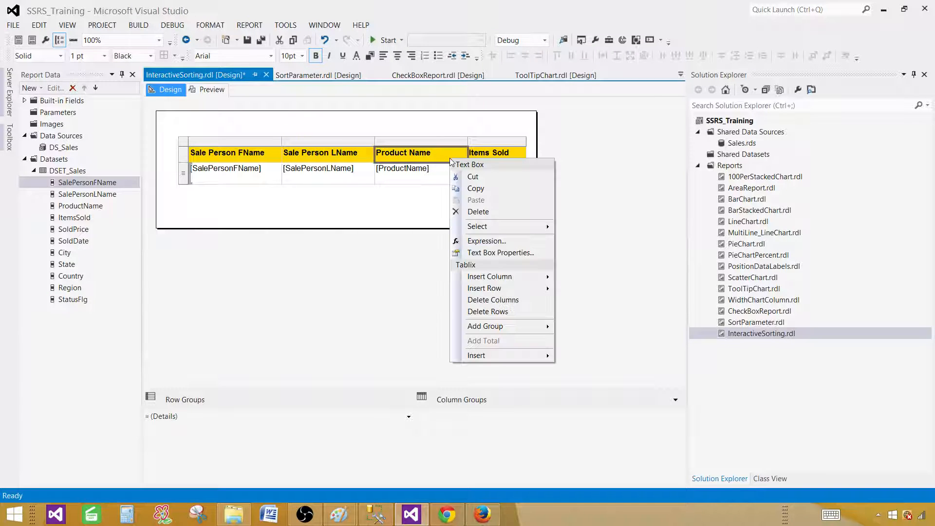
click(499, 252)
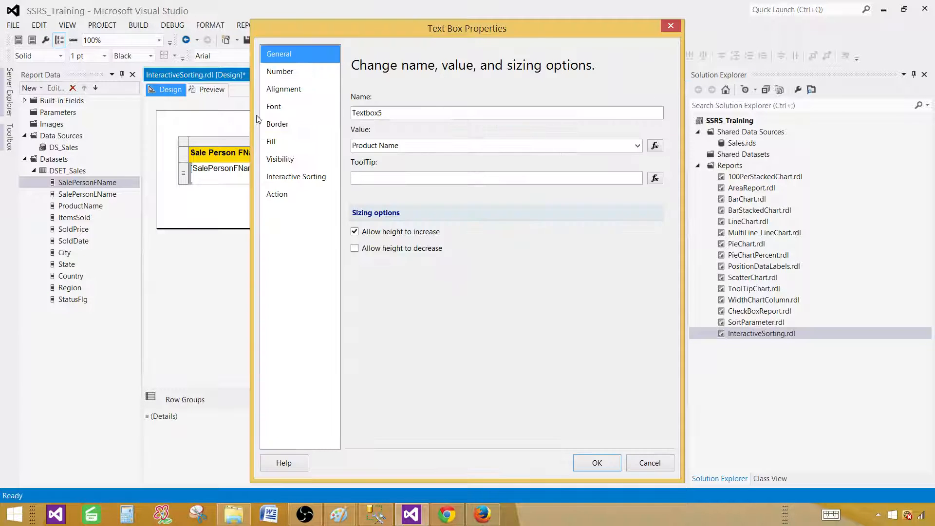
click(296, 177)
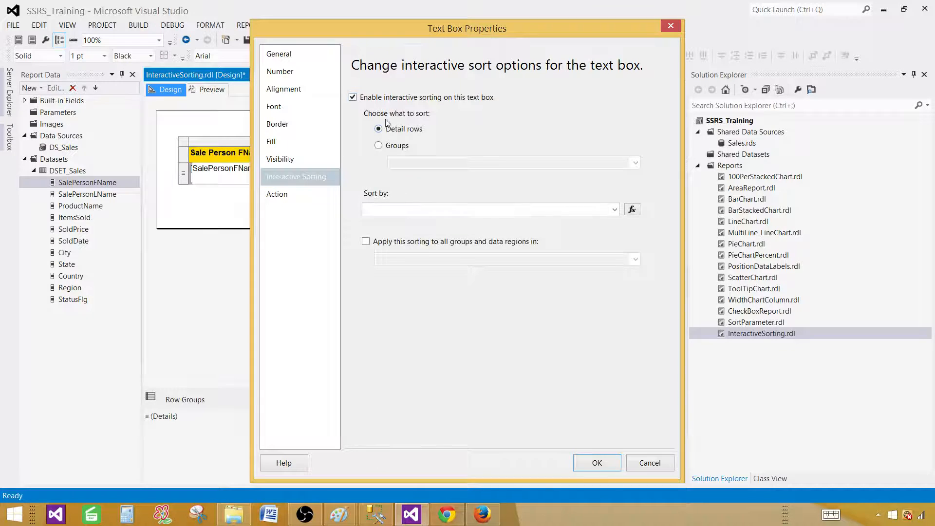
click(614, 209)
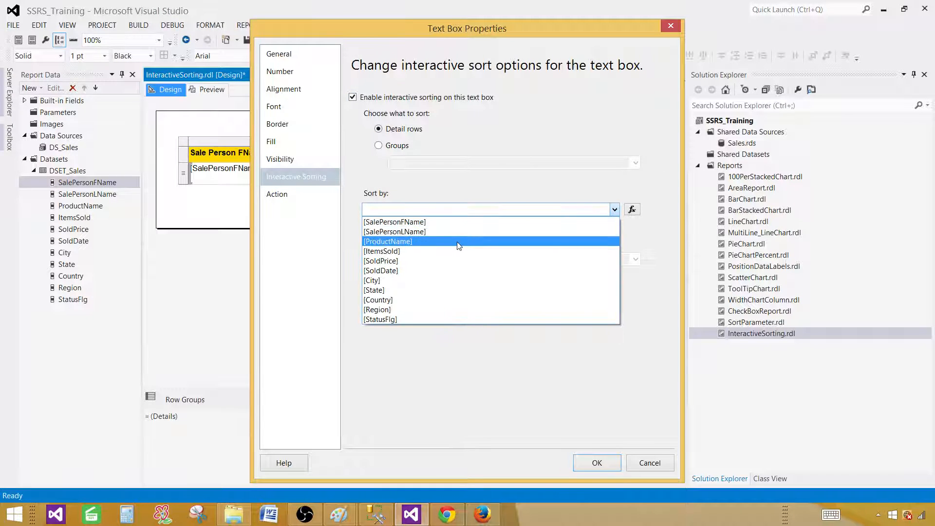
click(596, 462)
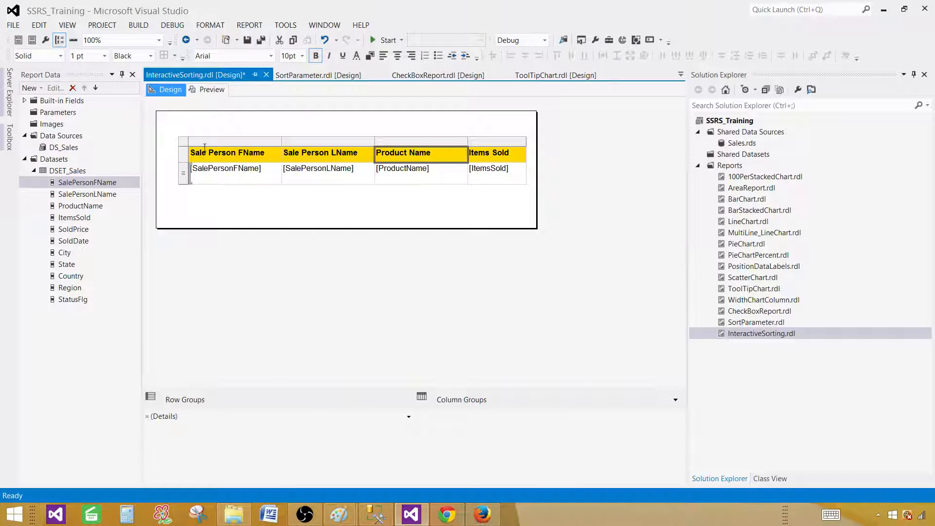
Preview and sort by Product Name ascending, then descending with TV first; return to design.
click(206, 90)
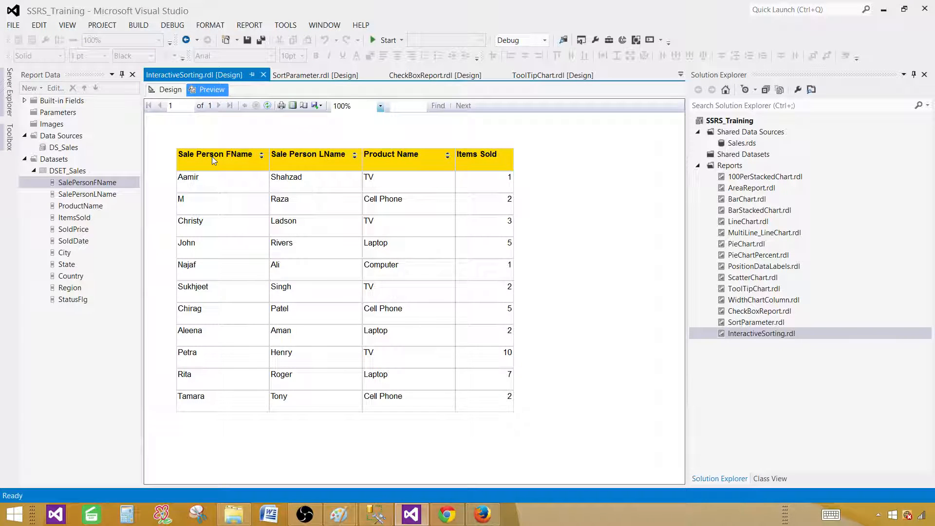
mouse_move(397, 164)
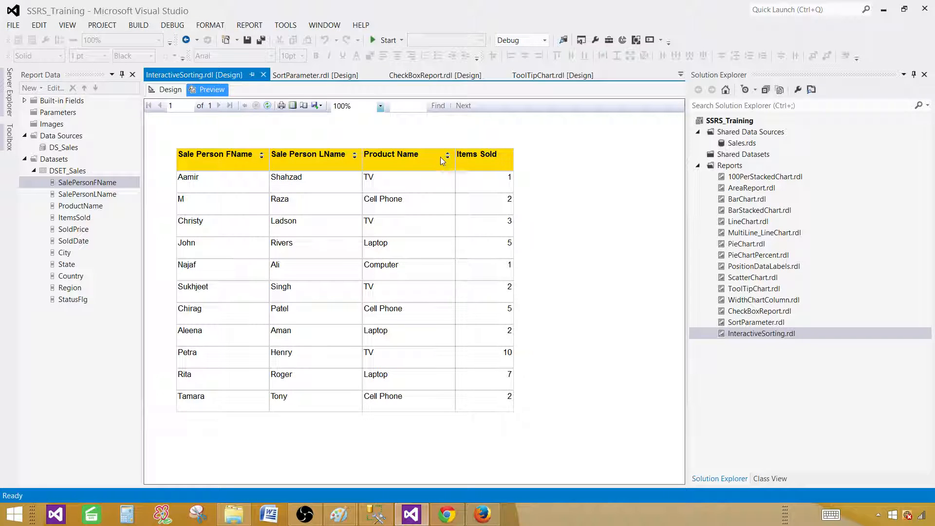
mouse_move(450, 157)
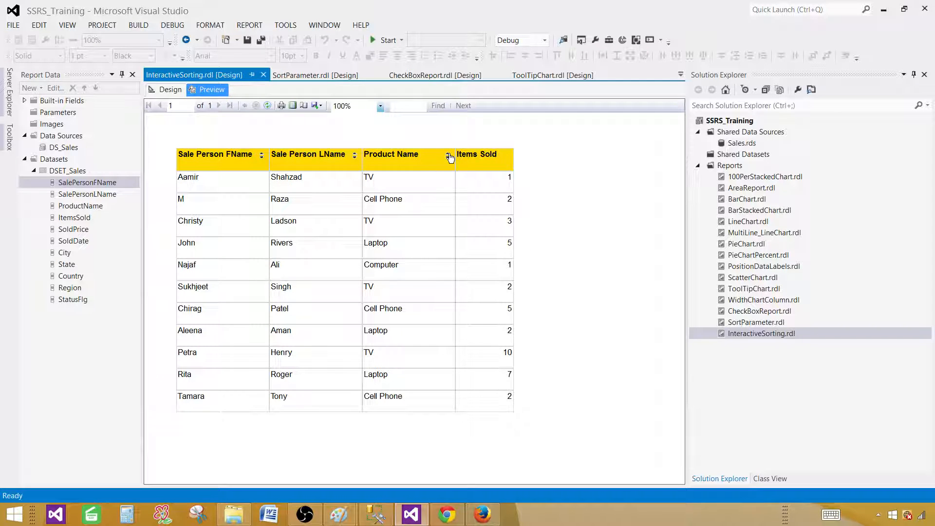
mouse_move(405, 161)
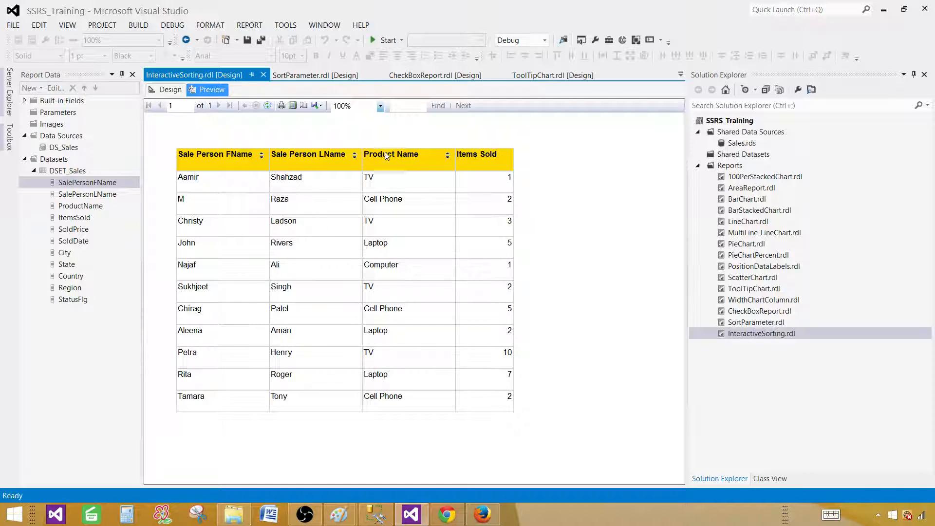
click(449, 155)
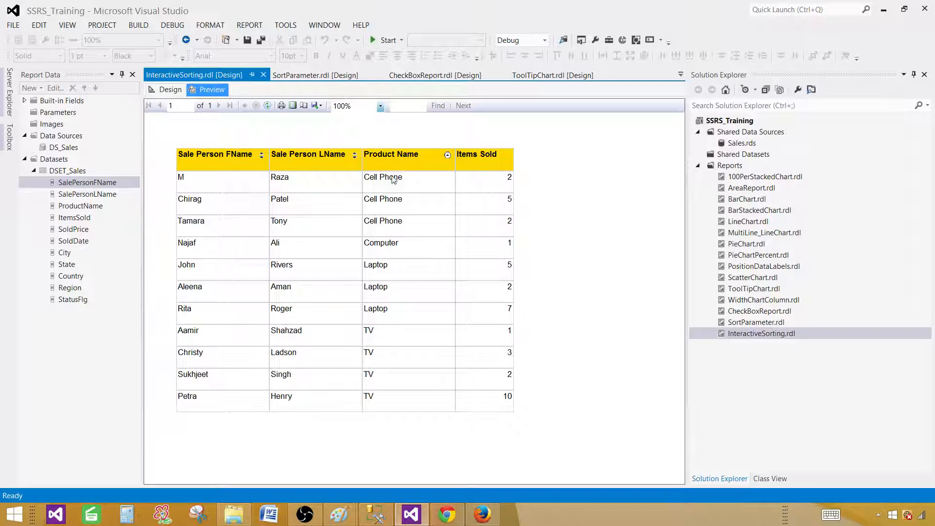
mouse_move(433, 157)
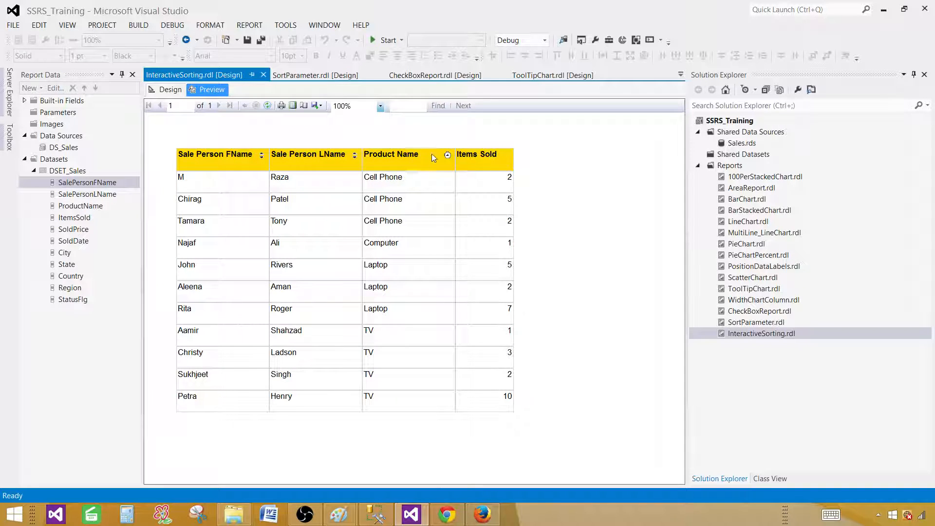
mouse_move(426, 186)
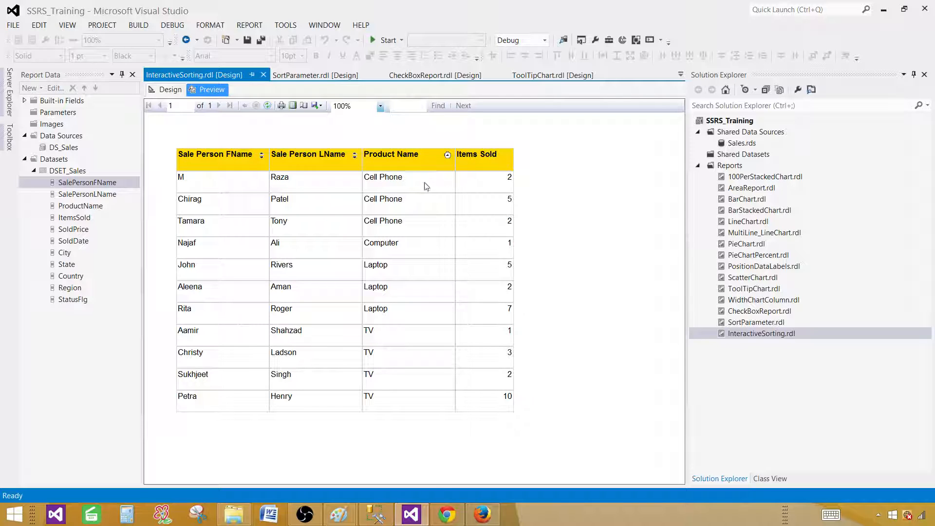
mouse_move(449, 157)
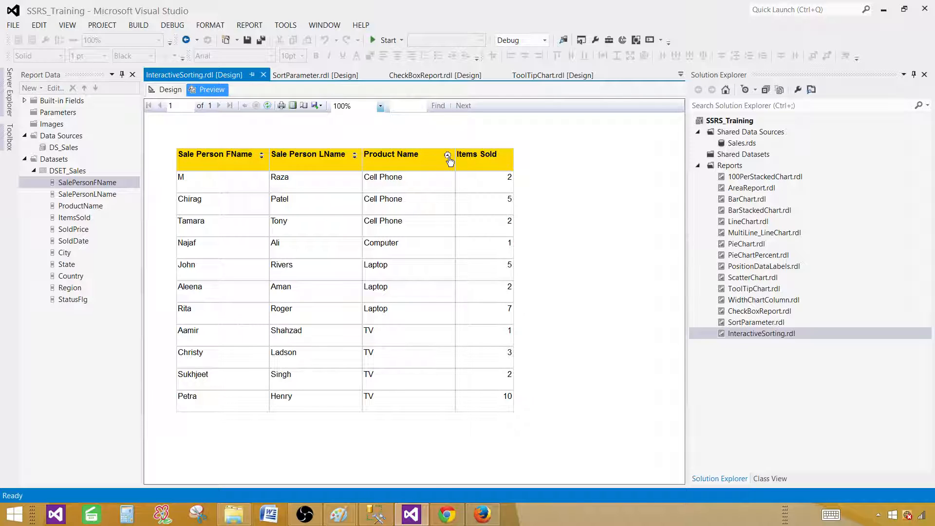
click(447, 157)
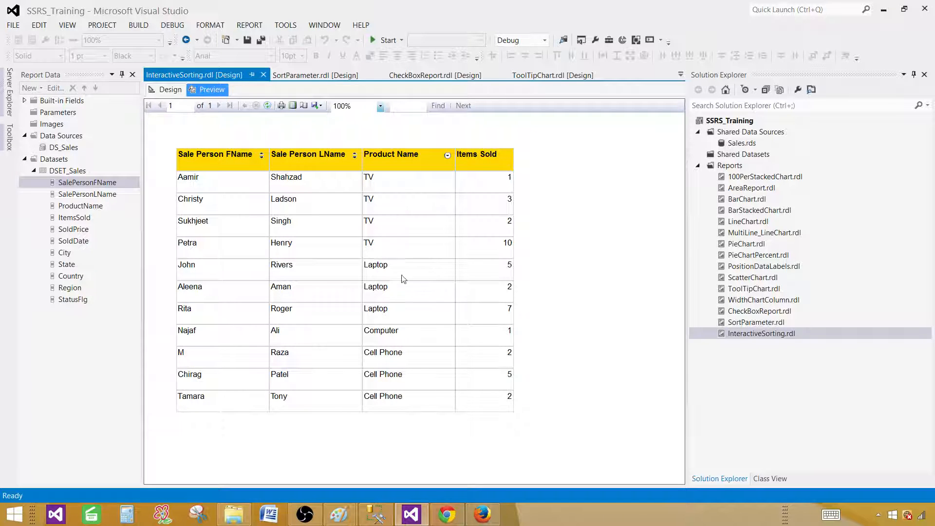
mouse_move(246, 206)
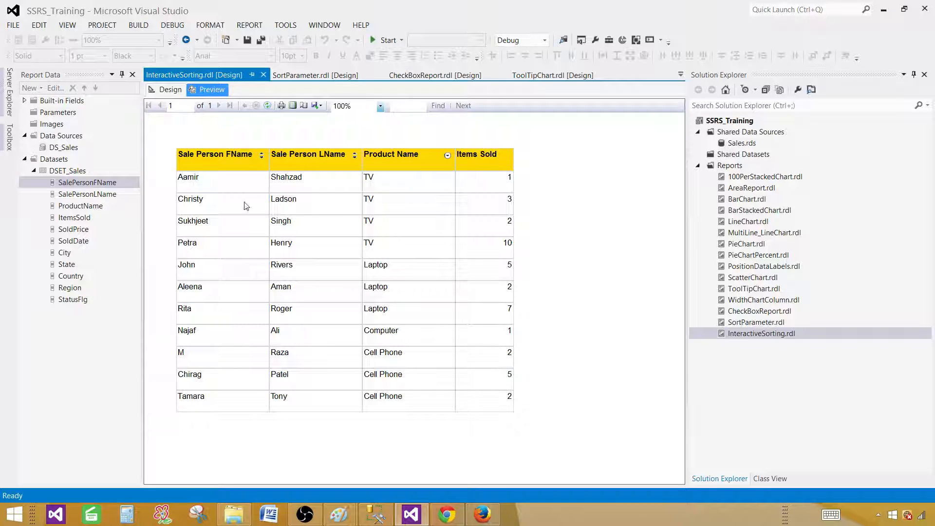
click(167, 89)
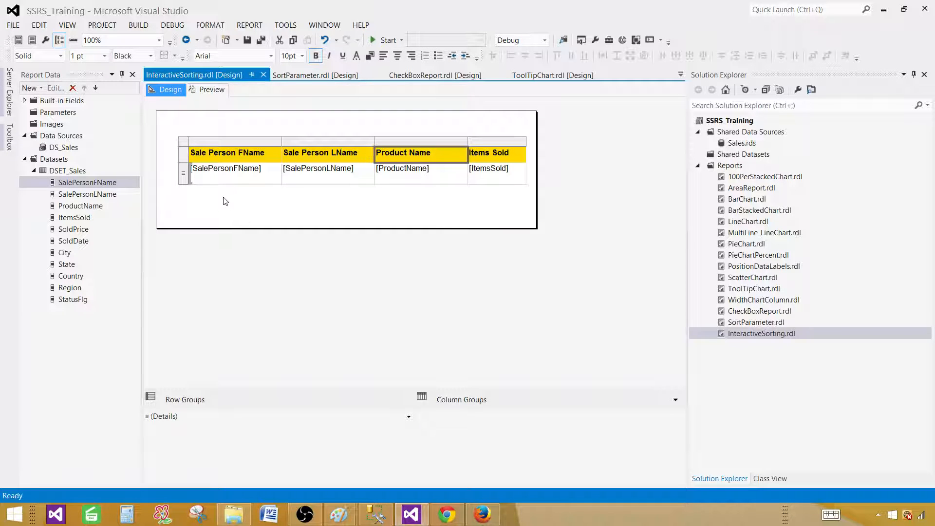
mouse_move(69, 293)
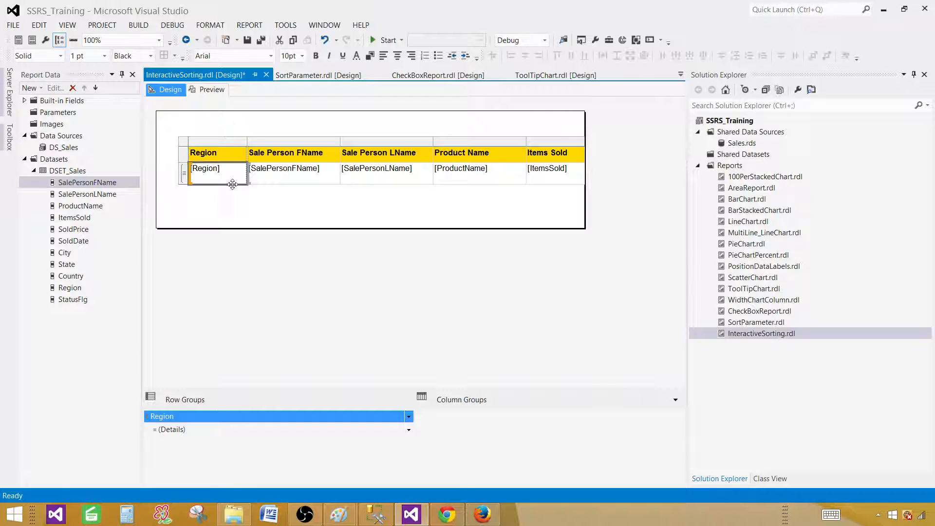
mouse_move(212, 90)
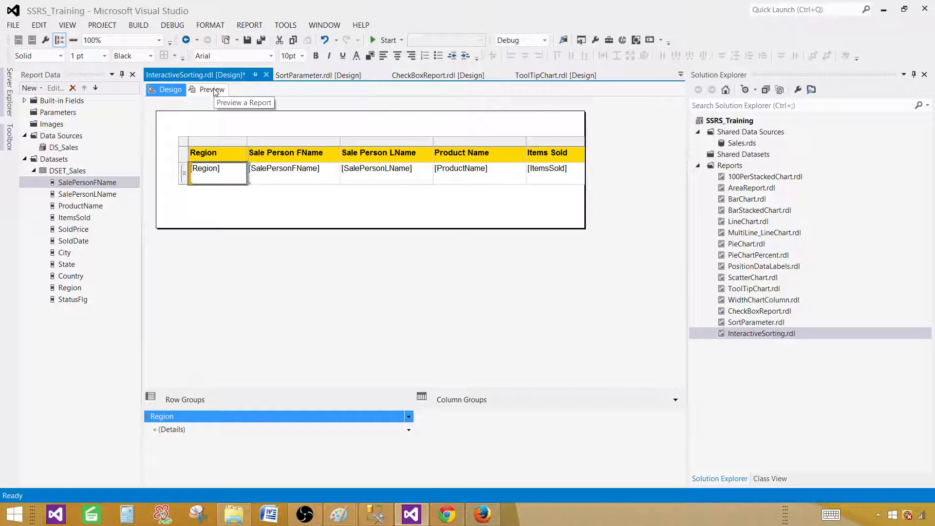
click(211, 89)
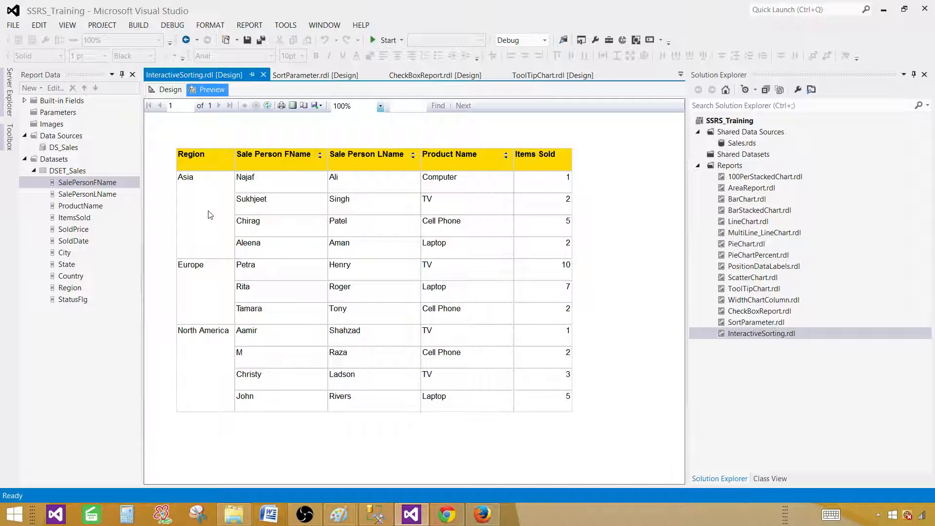
mouse_move(199, 178)
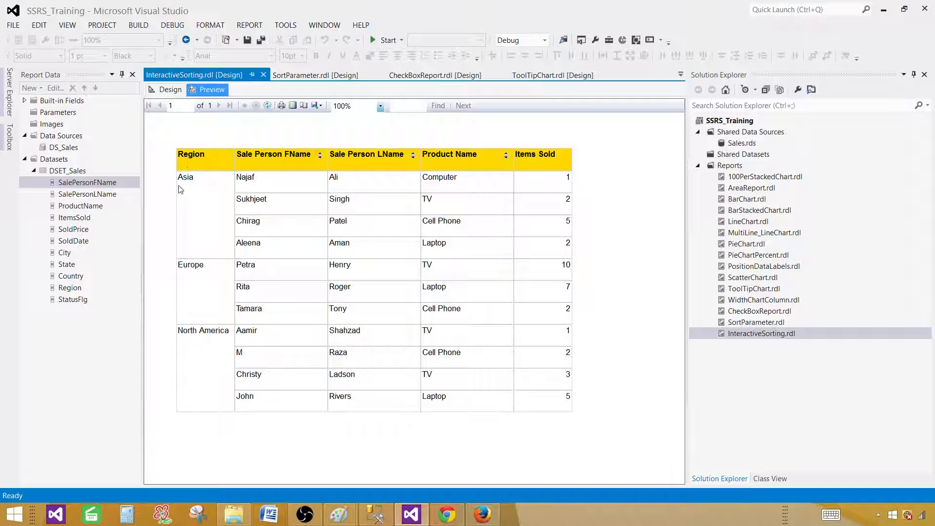
click(170, 90)
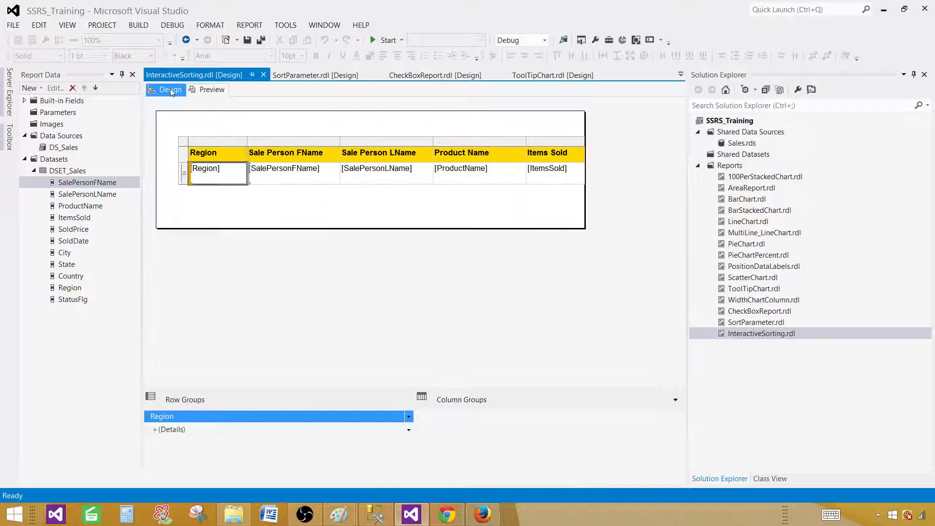
Enable group interactive sorting on the Region header, sorting the Region group by [Region].
click(216, 152)
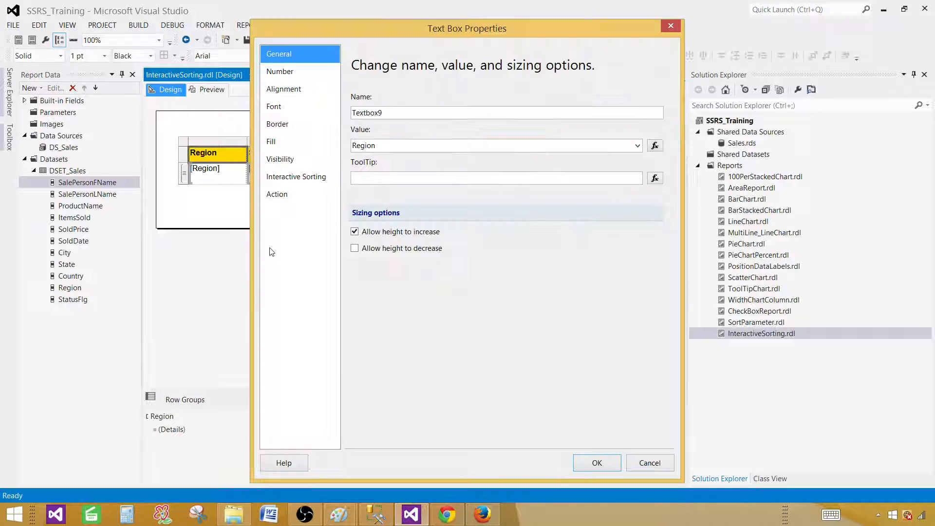
click(296, 177)
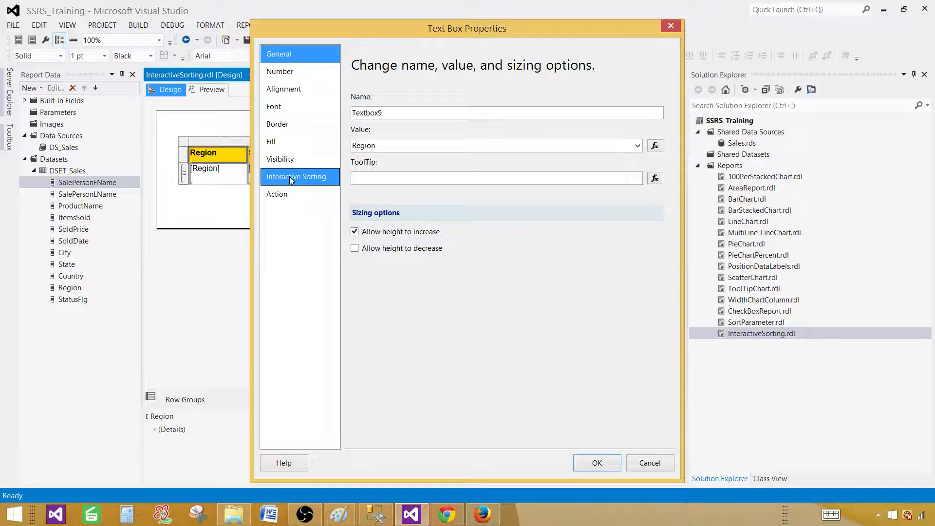
click(295, 176)
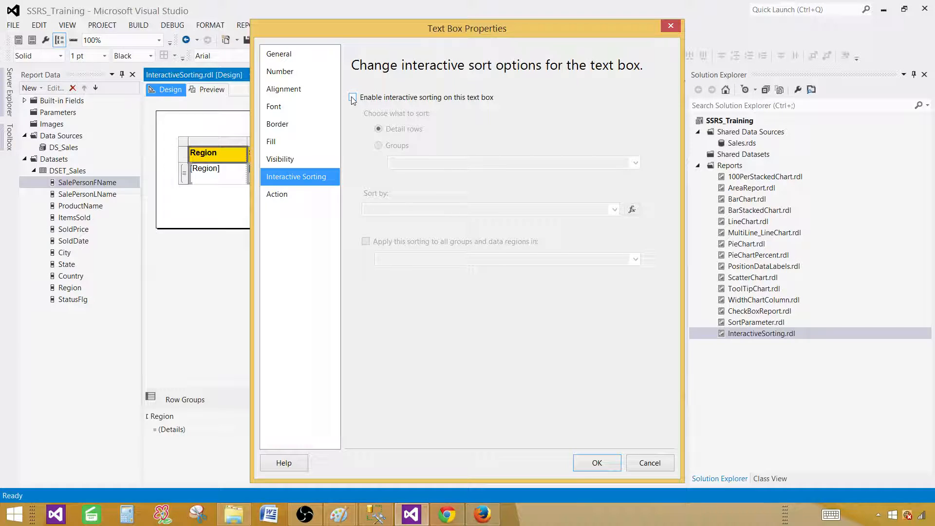
click(352, 98)
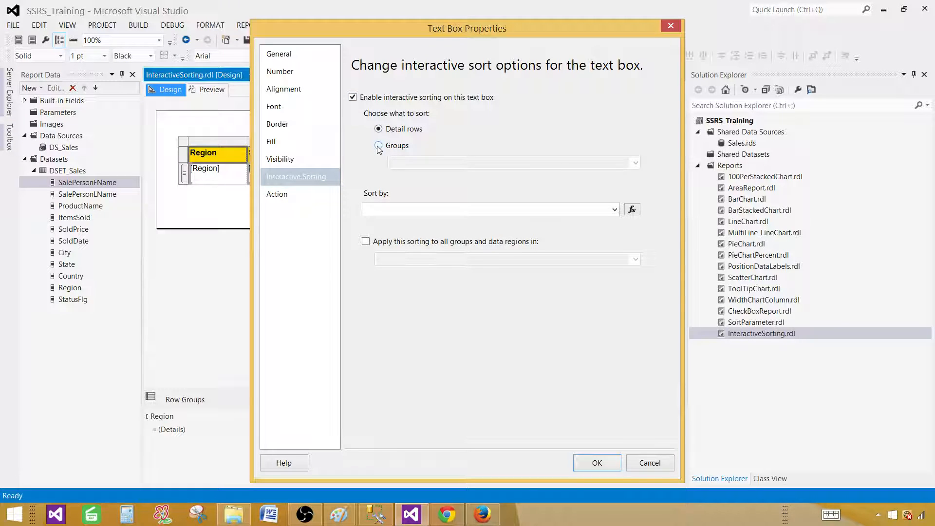
click(378, 146)
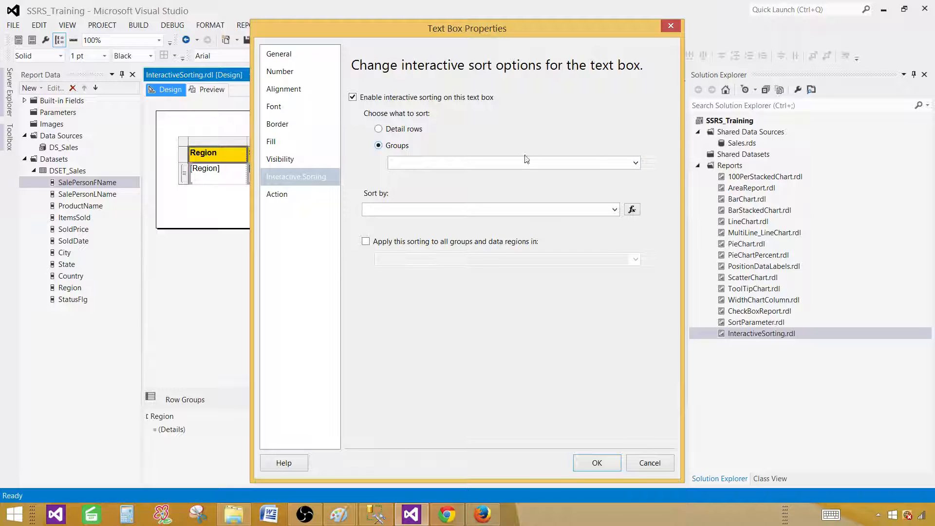
click(635, 163)
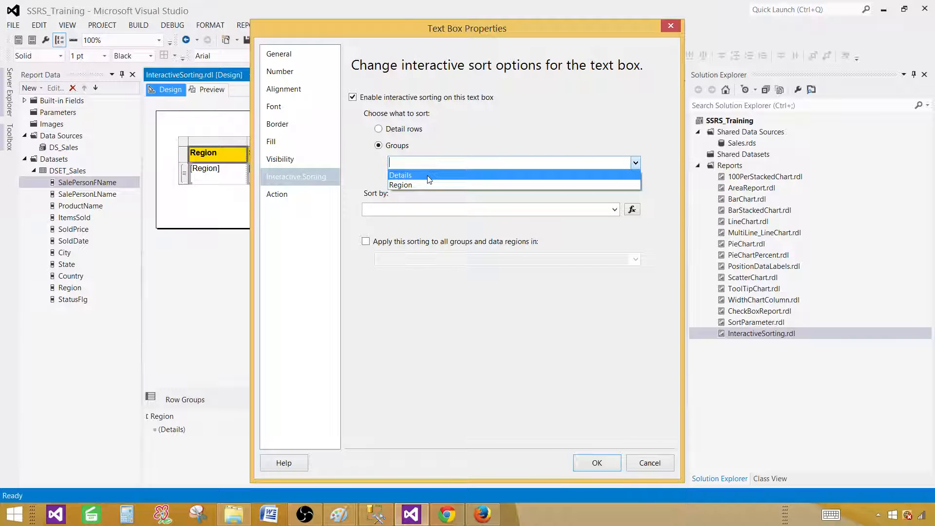
mouse_move(420, 187)
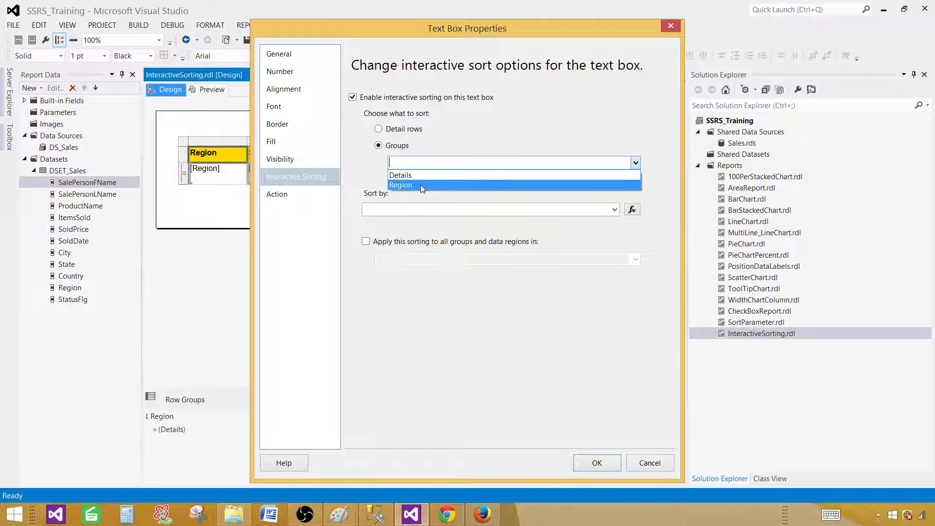
click(400, 185)
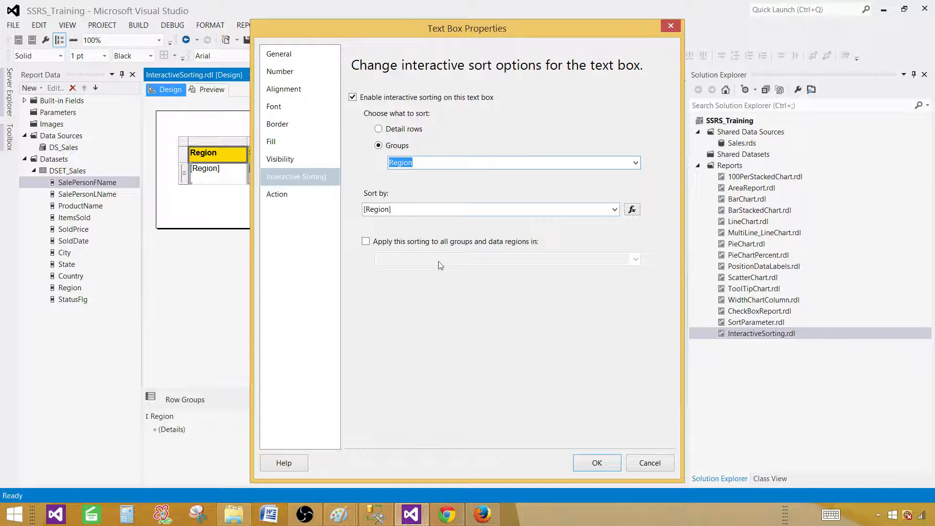
click(597, 463)
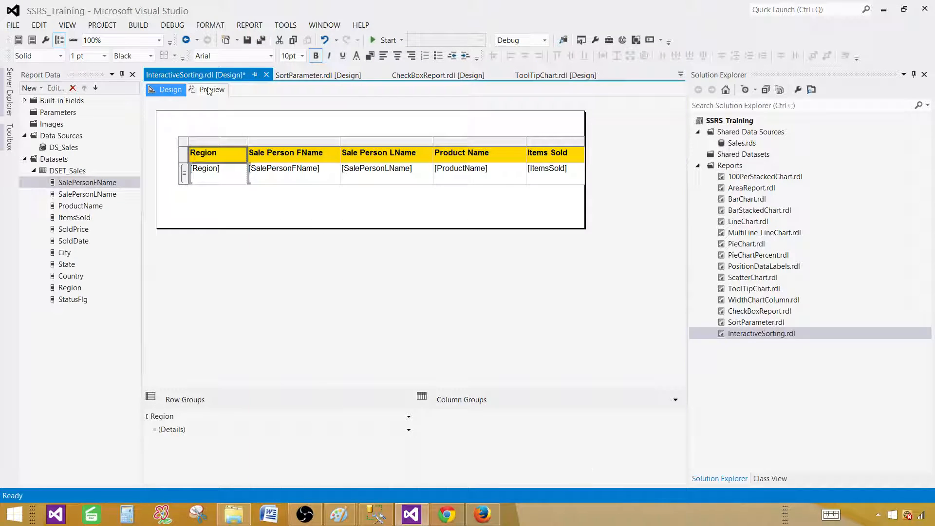
Preview and toggle the Region sort three times, ending with North America, Europe, Asia.
click(210, 90)
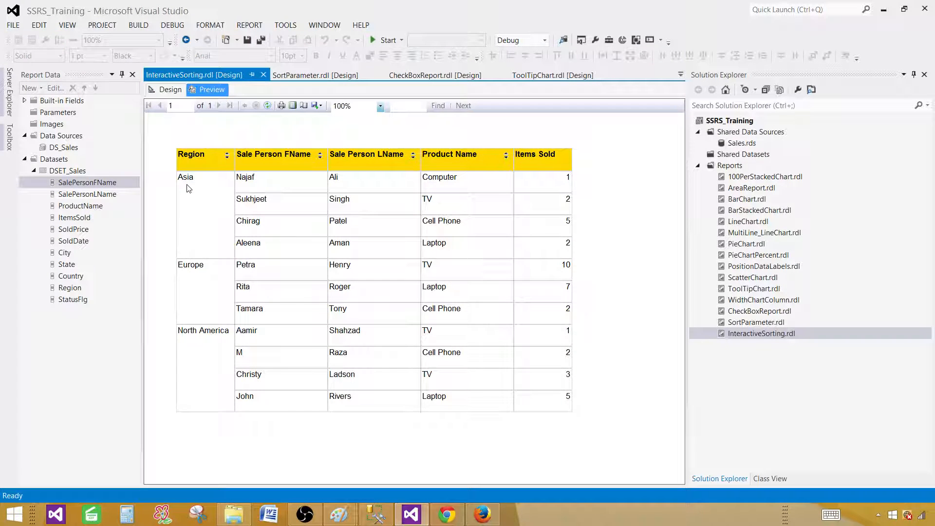
mouse_move(200, 197)
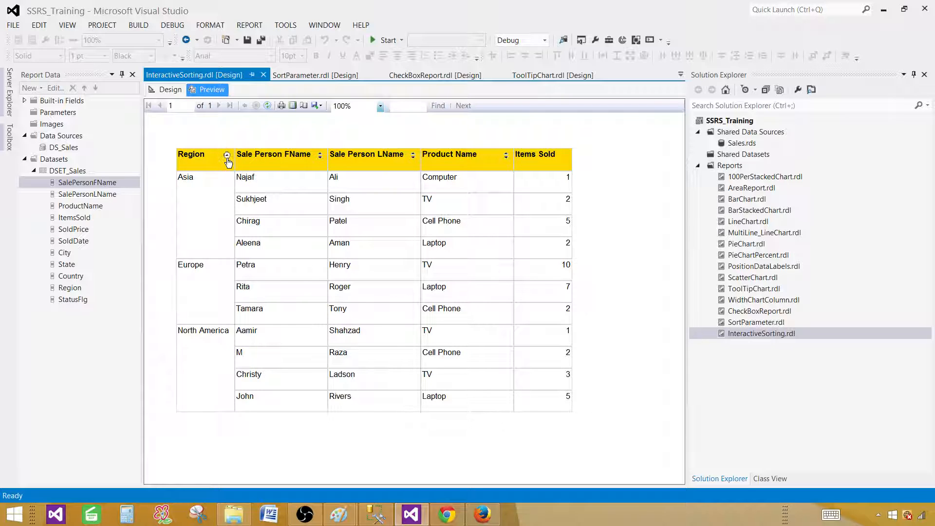
click(226, 159)
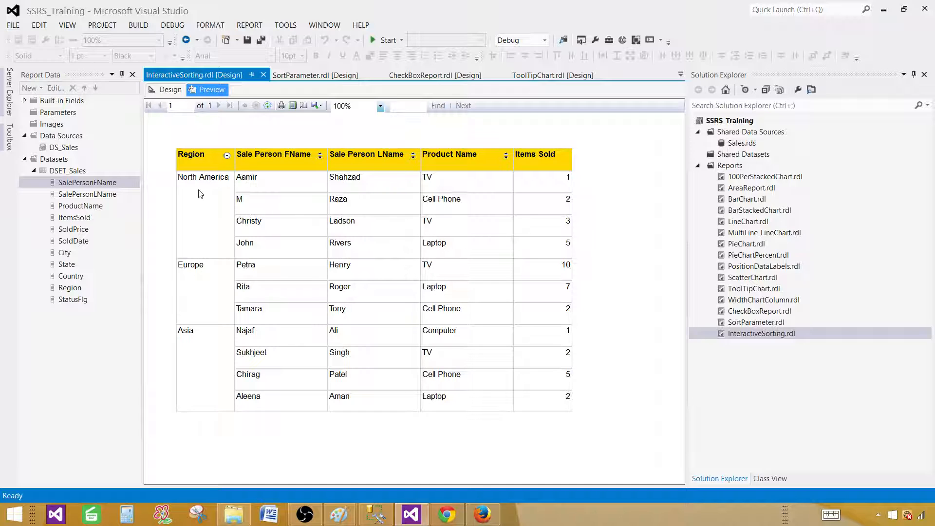
mouse_move(210, 274)
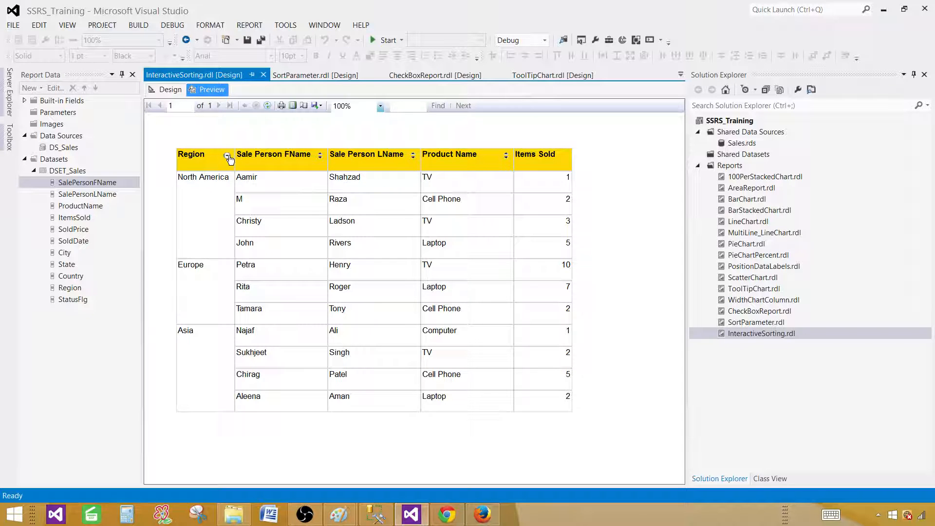
click(229, 158)
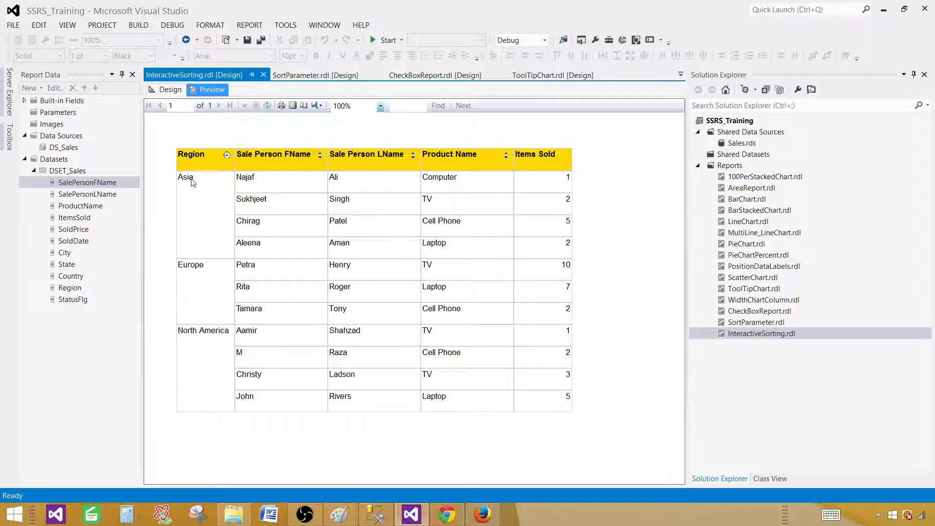
mouse_move(206, 171)
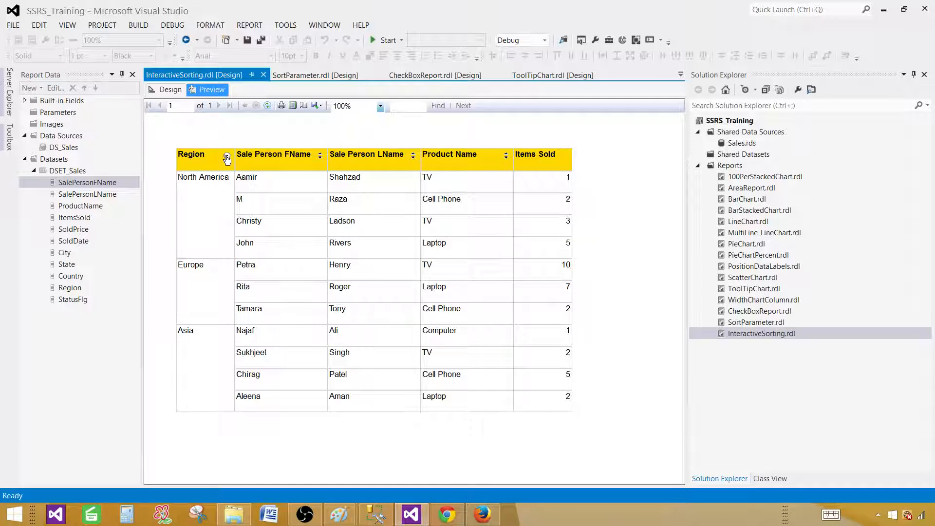
click(228, 159)
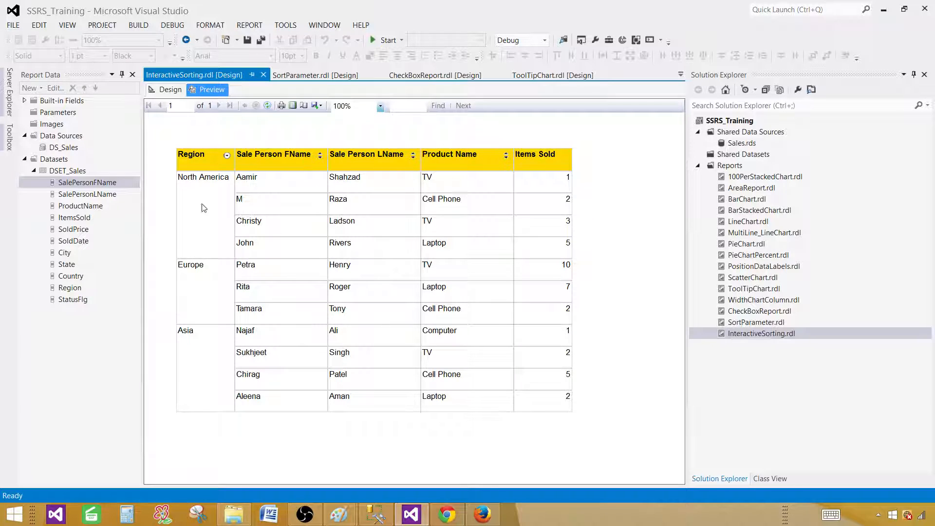
mouse_move(271, 231)
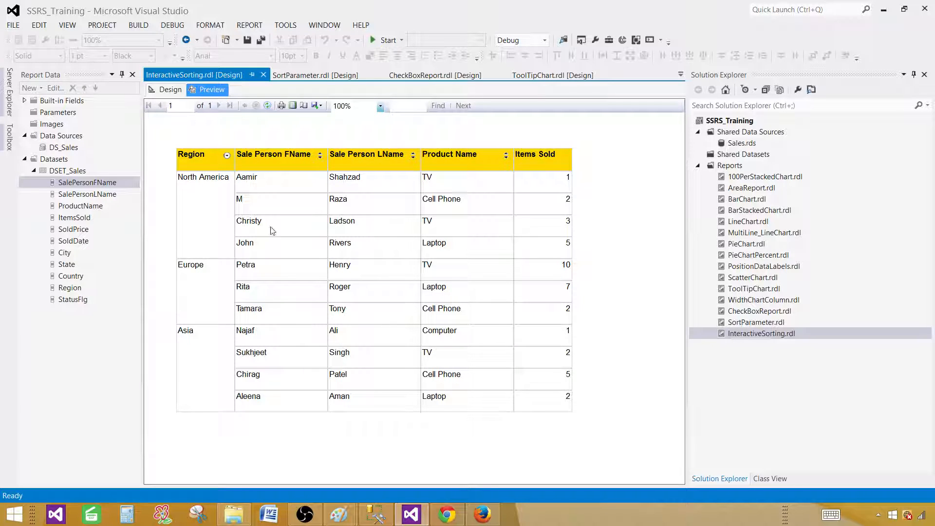
mouse_move(273, 181)
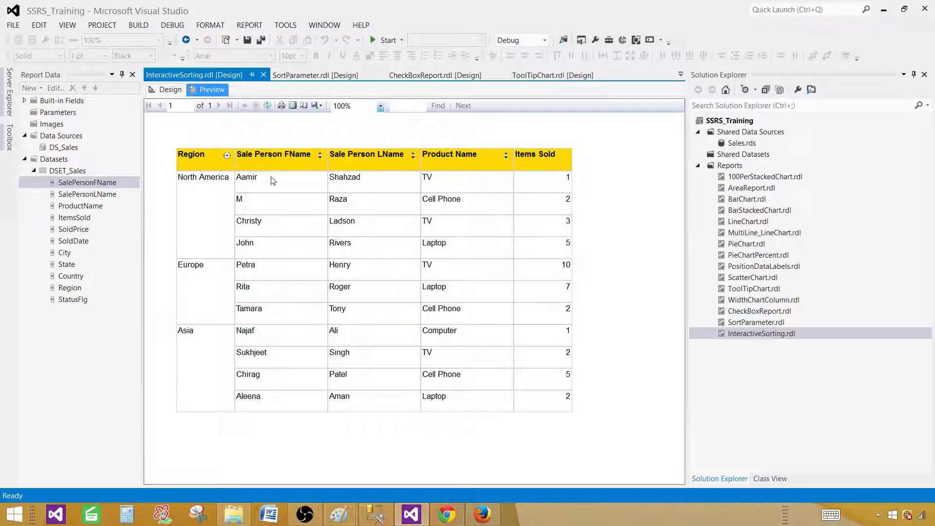
mouse_move(263, 184)
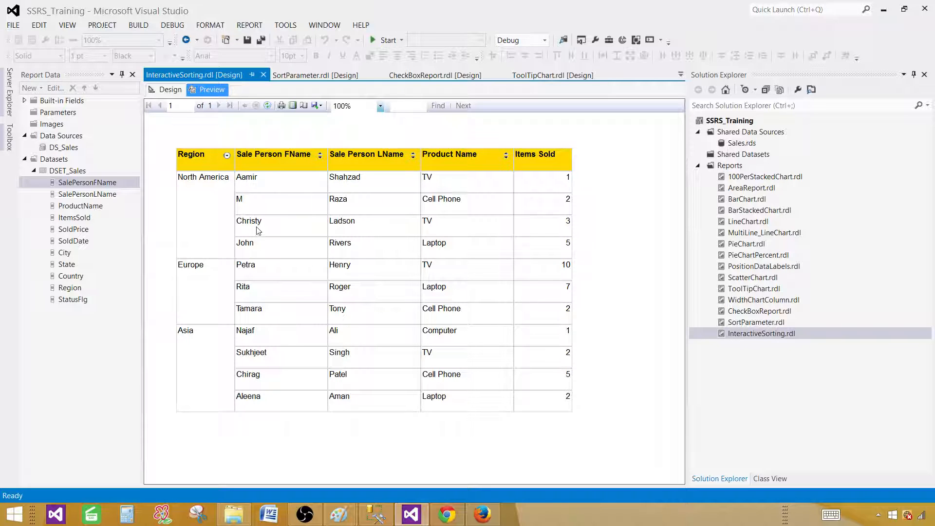
mouse_move(270, 263)
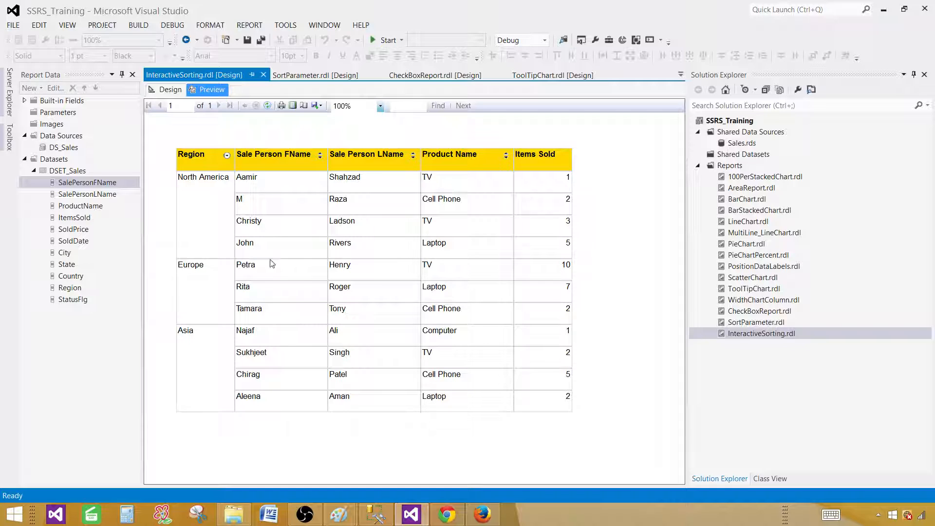
mouse_move(317, 184)
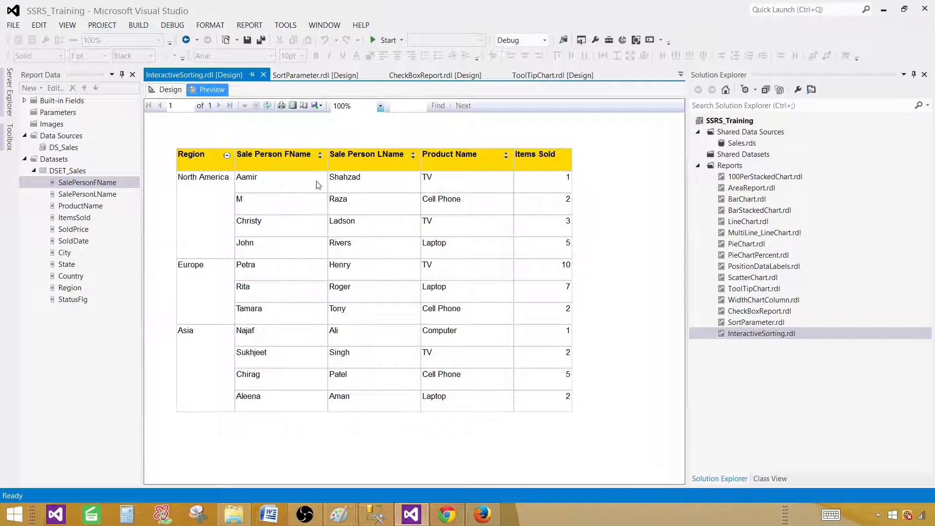
mouse_move(210, 206)
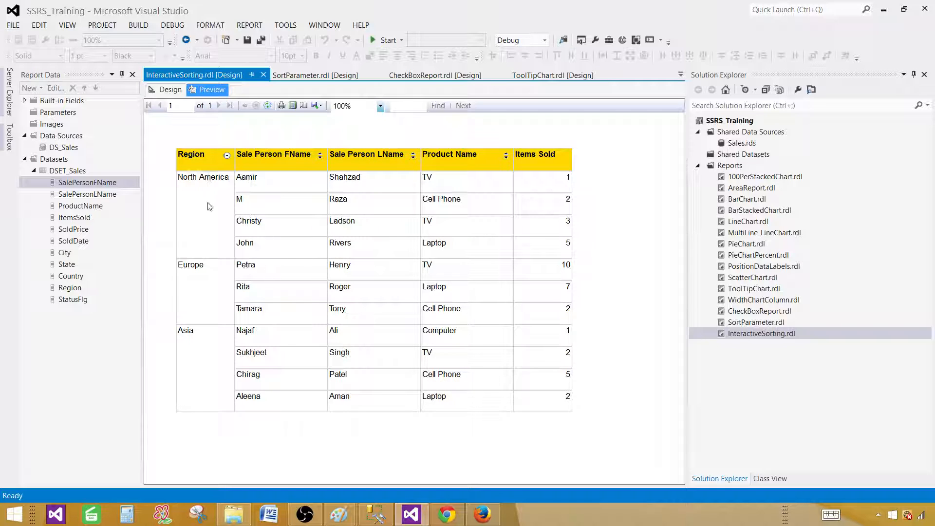
mouse_move(222, 312)
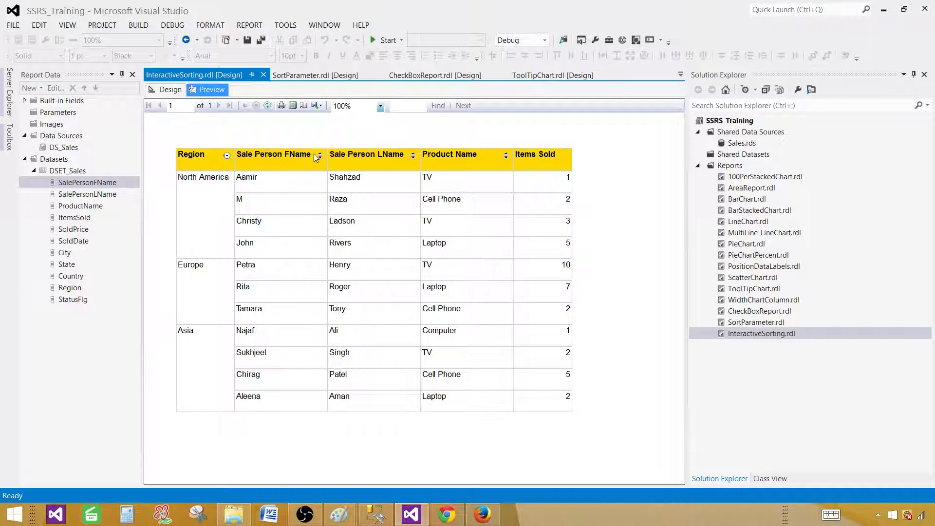
mouse_move(322, 160)
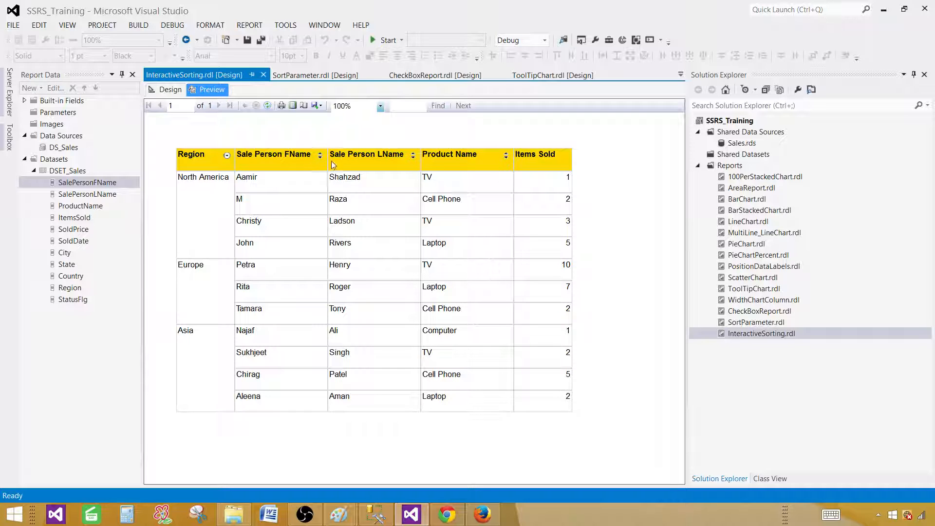
Try the Sale Person FName and Product Name sort arrows within each region.
click(319, 154)
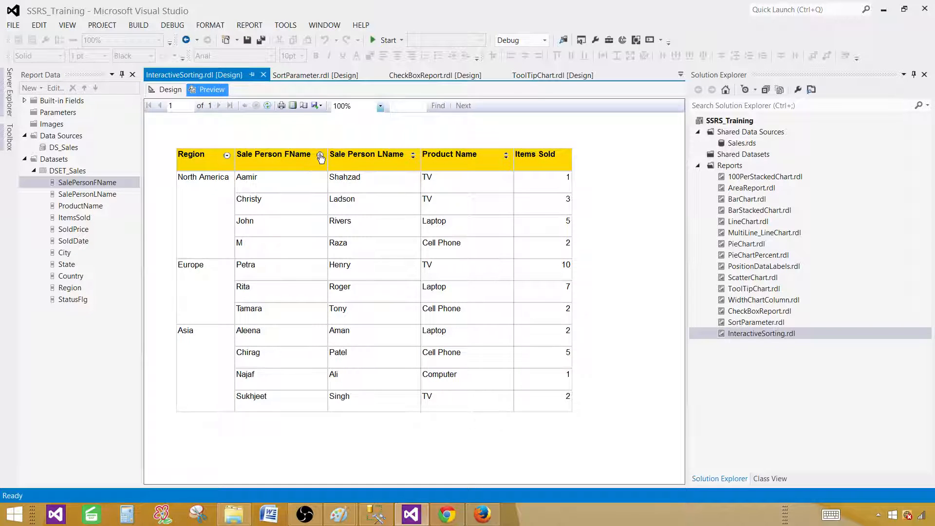
click(320, 154)
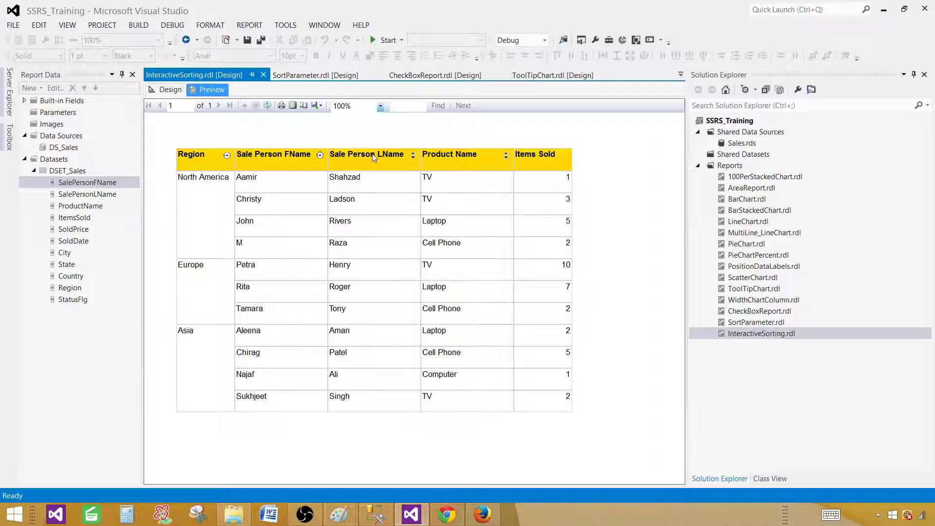
click(412, 154)
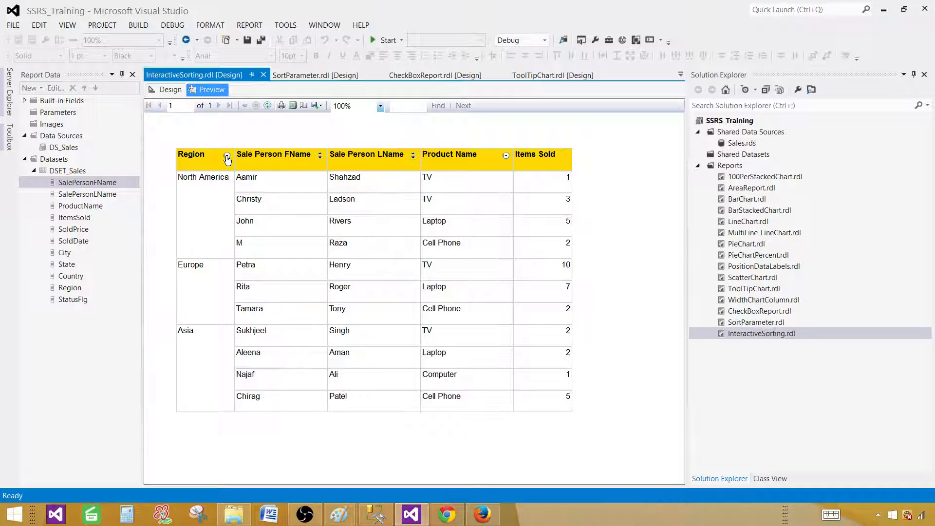
Sort regions ascending with Asia first, then salesperson first names alphabetically.
click(227, 159)
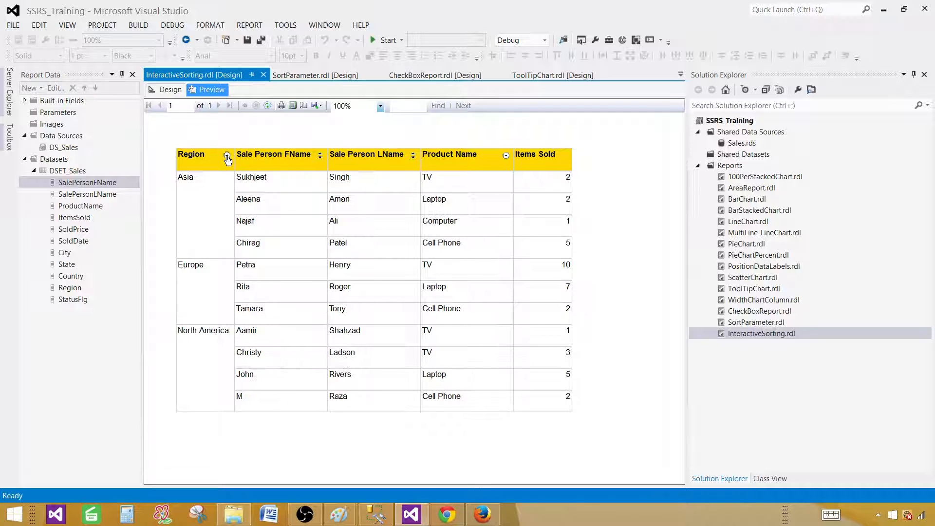
click(227, 159)
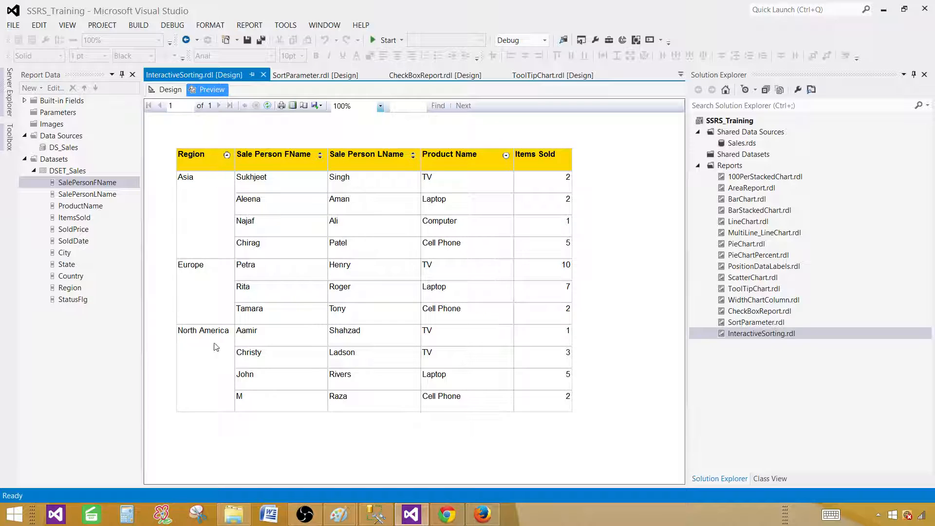
click(320, 156)
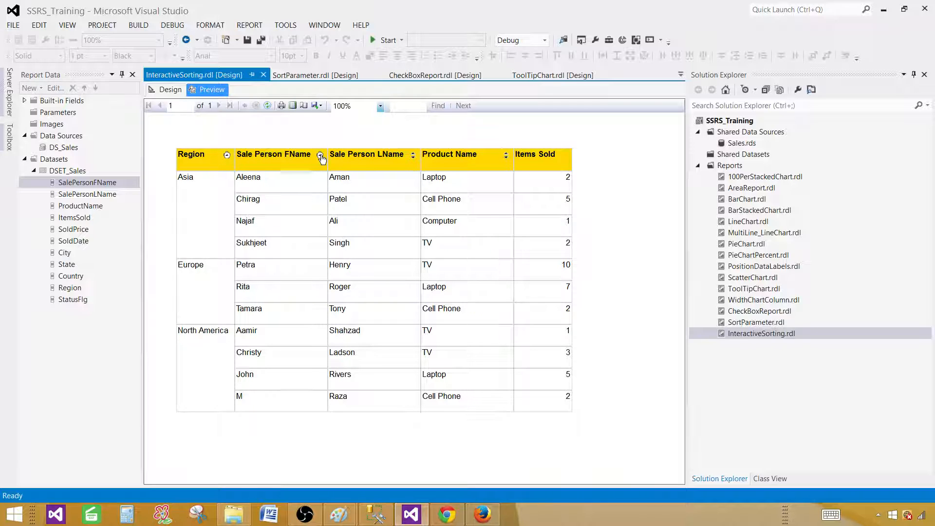